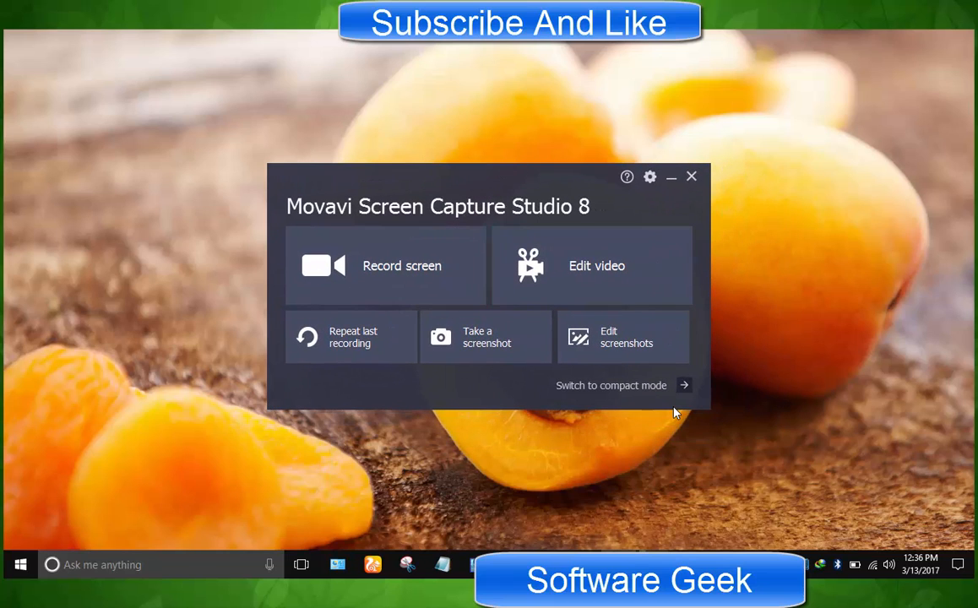
pyautogui.moveTo(680, 435)
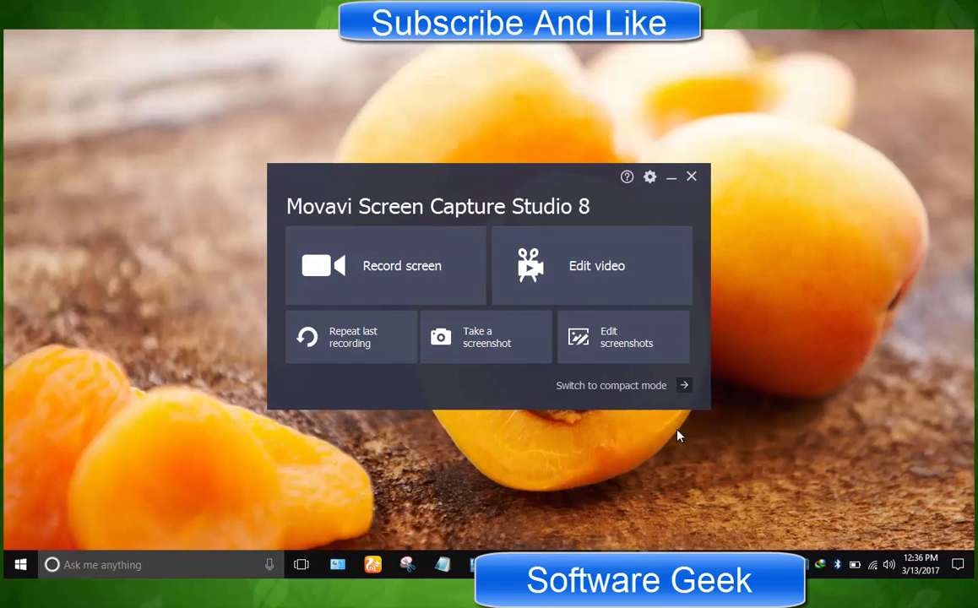
# Choose Edit video in the Screen Capture Studio 8 launcher to start a new project
pyautogui.click(596, 265)
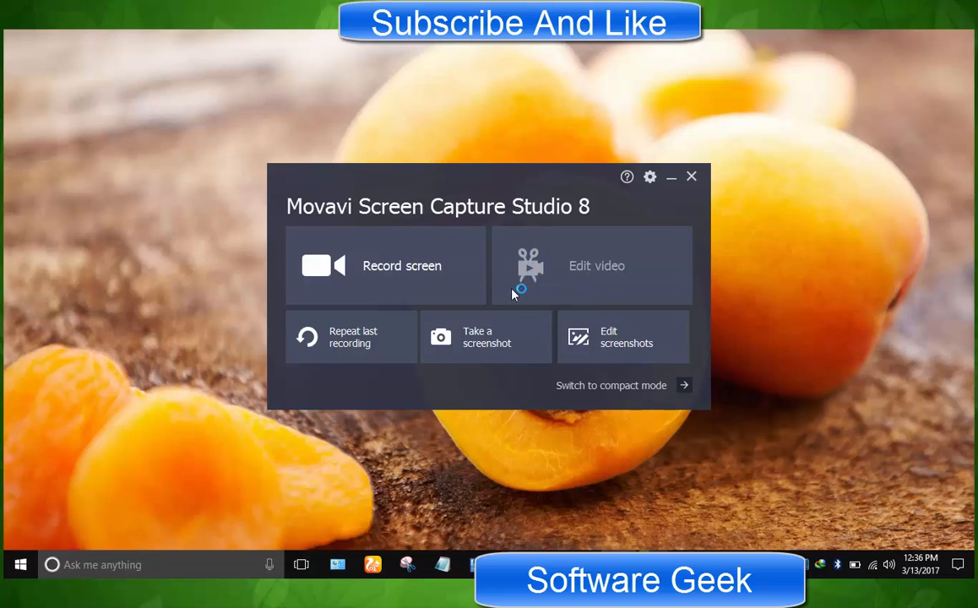
pyautogui.moveTo(421, 57)
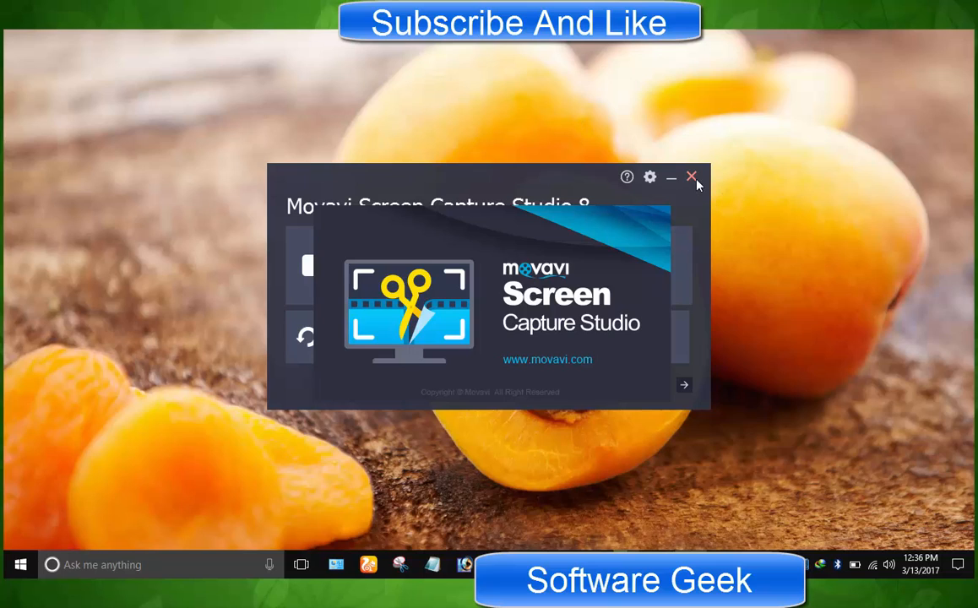
pyautogui.moveTo(693, 195)
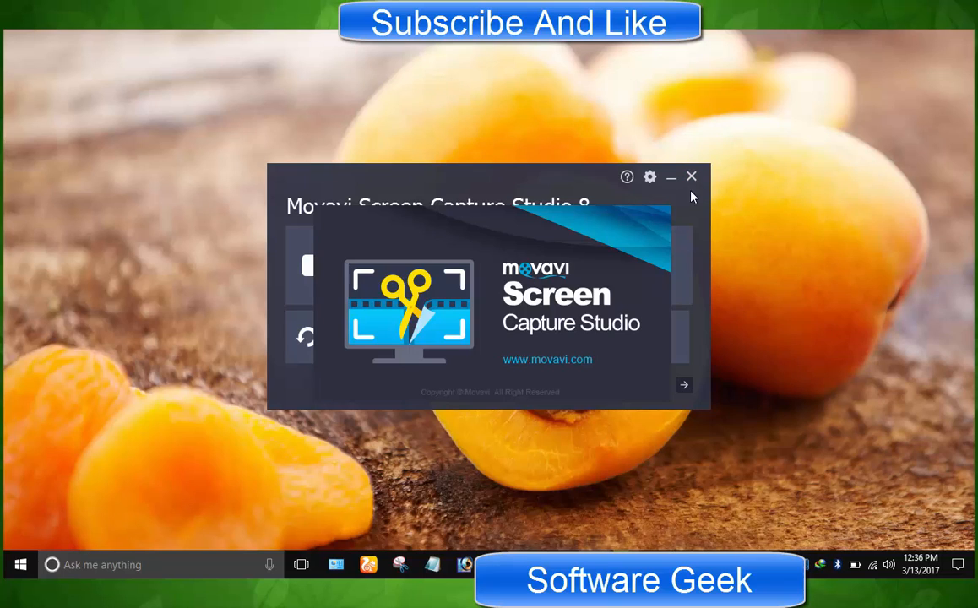
pyautogui.moveTo(748, 234)
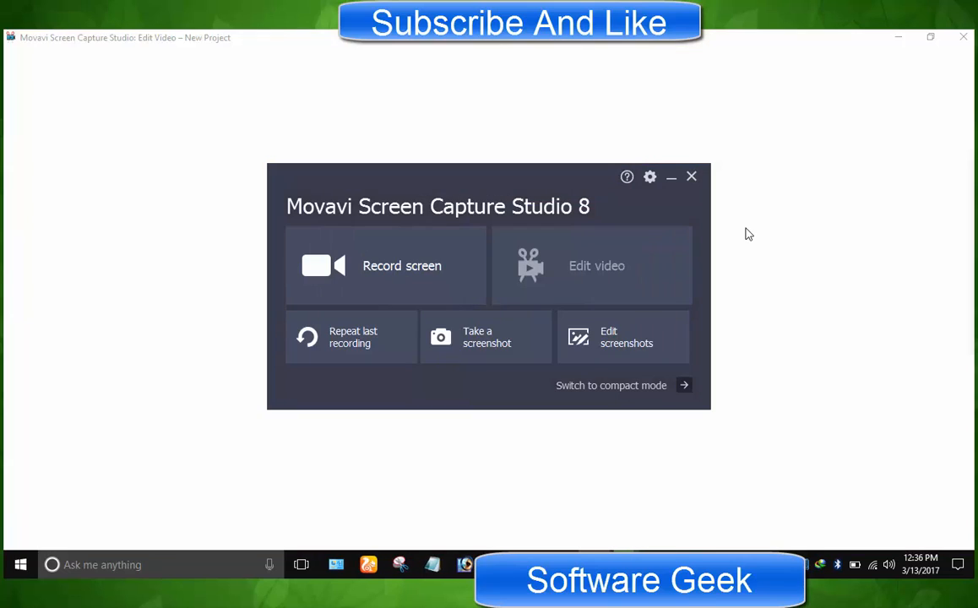
# Bring up the new-project editor, set timeline scale to three-second ticks, and glance at Callouts
pyautogui.click(596, 265)
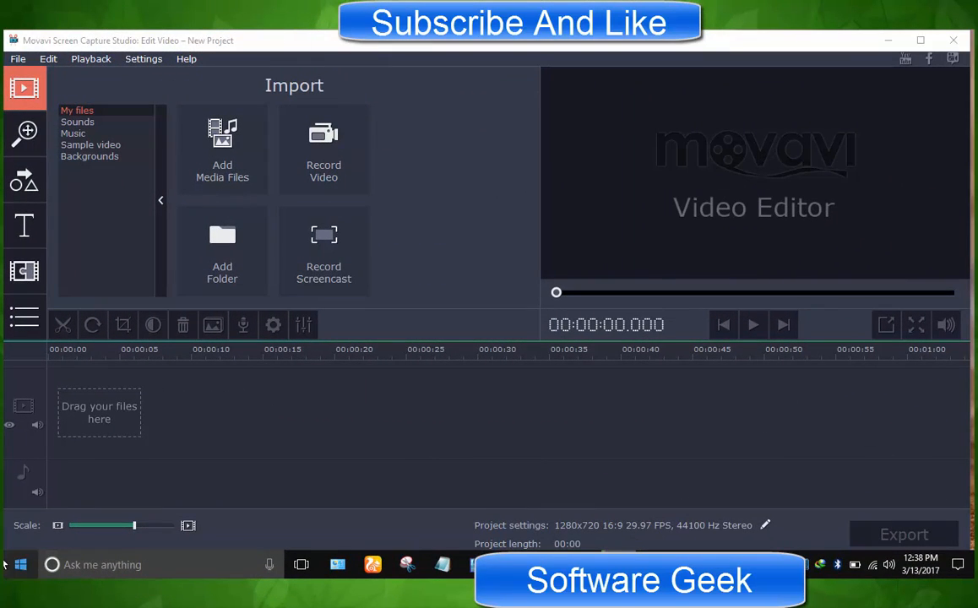
pyautogui.moveTo(131, 525); pyautogui.dragTo(110, 525)
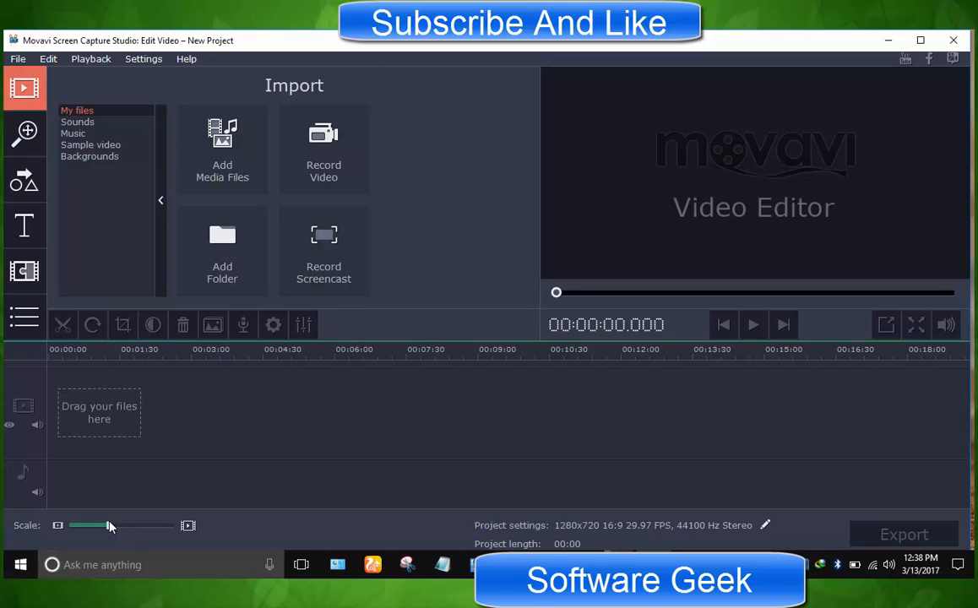
pyautogui.moveTo(111, 525); pyautogui.dragTo(142, 525)
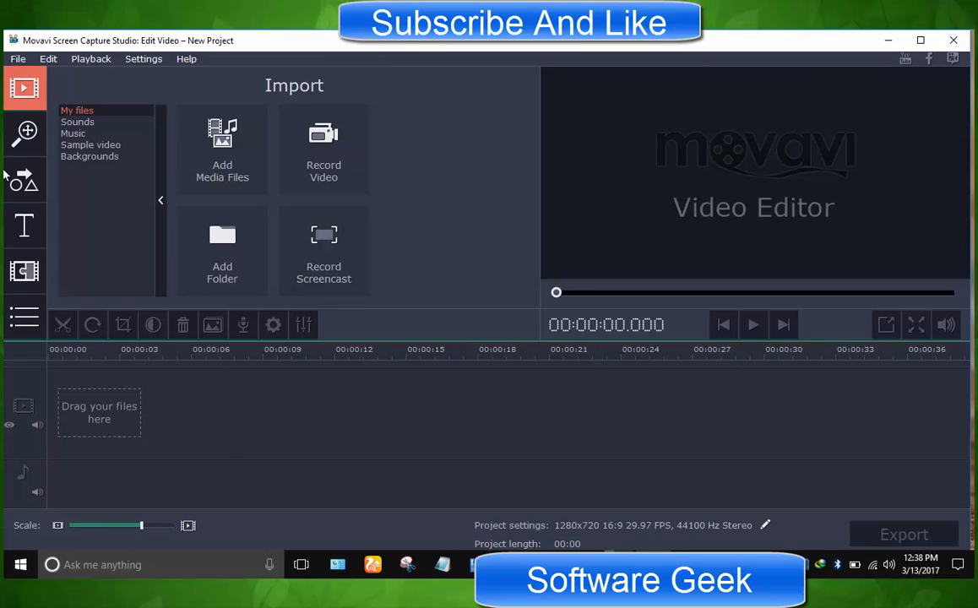
pyautogui.click(23, 179)
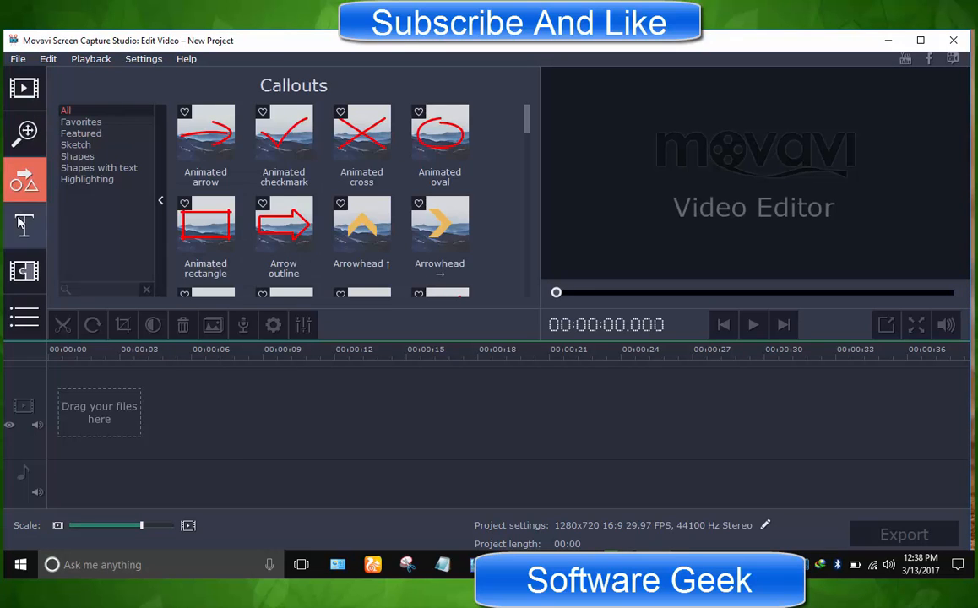
pyautogui.click(24, 88)
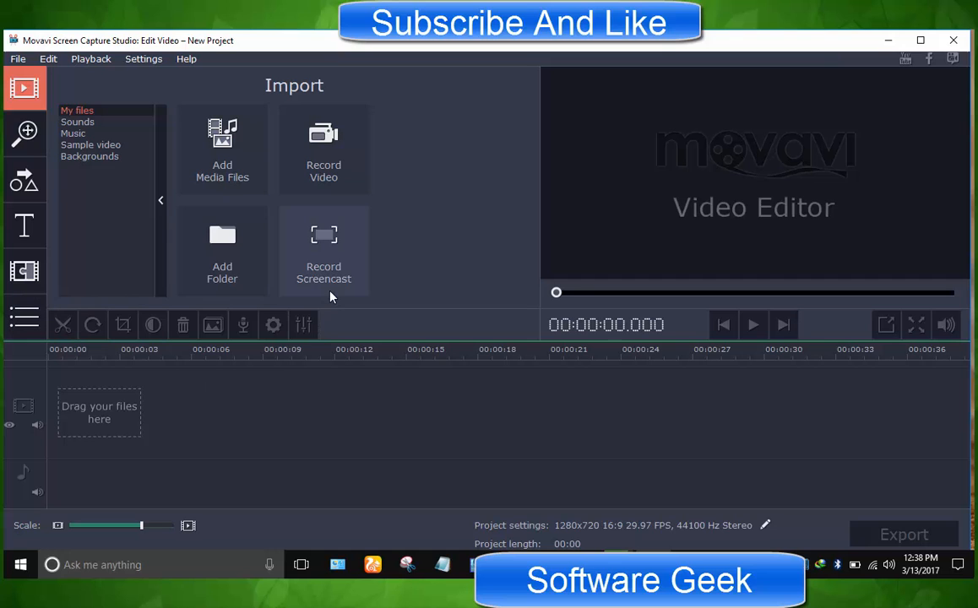
pyautogui.moveTo(17, 58)
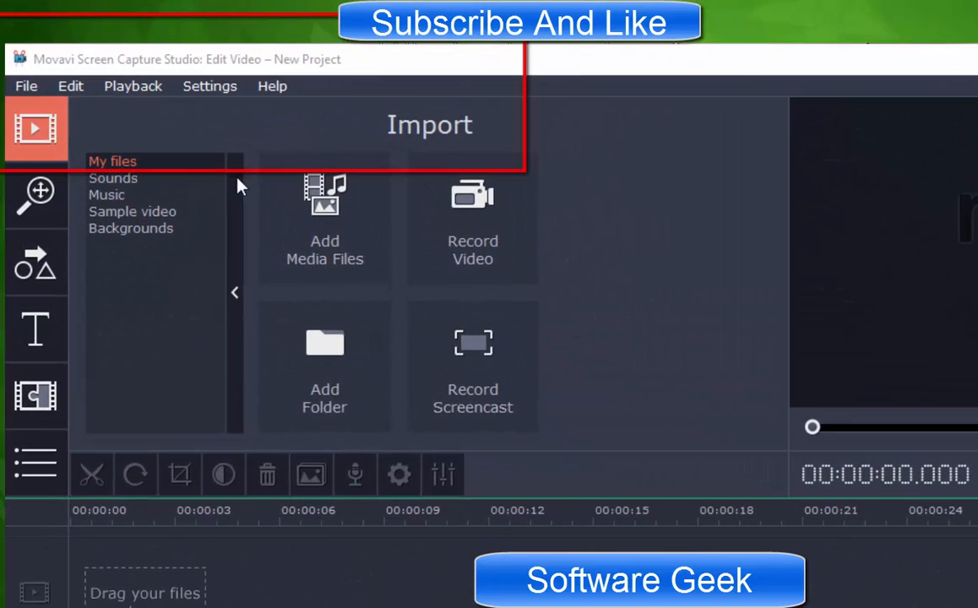
pyautogui.moveTo(38, 114)
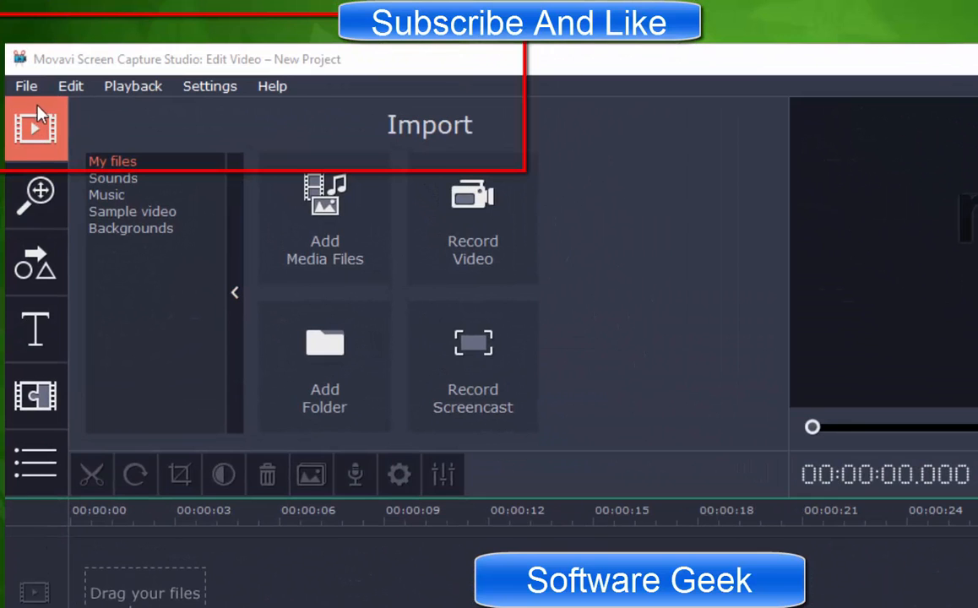
pyautogui.moveTo(92, 95)
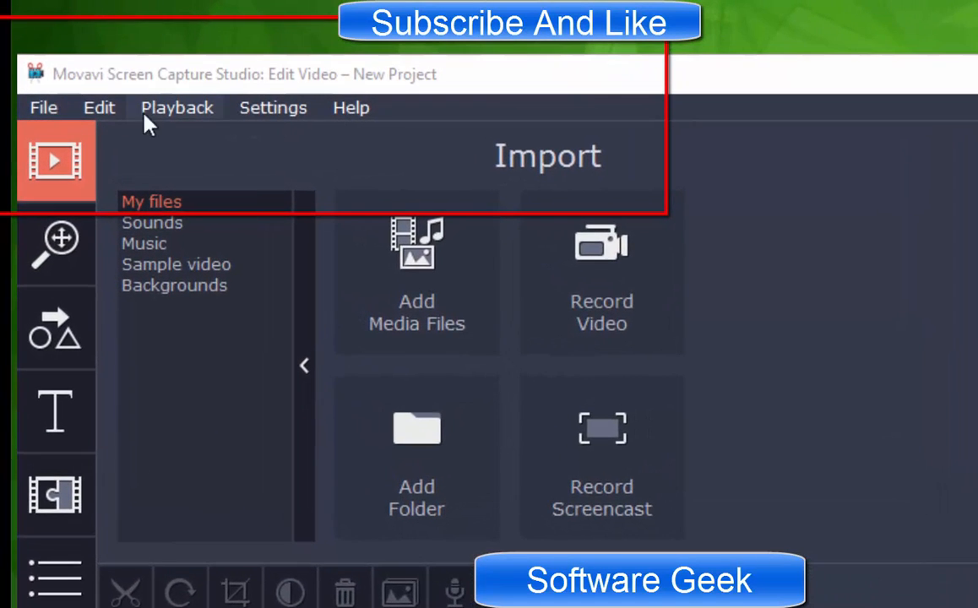
pyautogui.moveTo(66, 127)
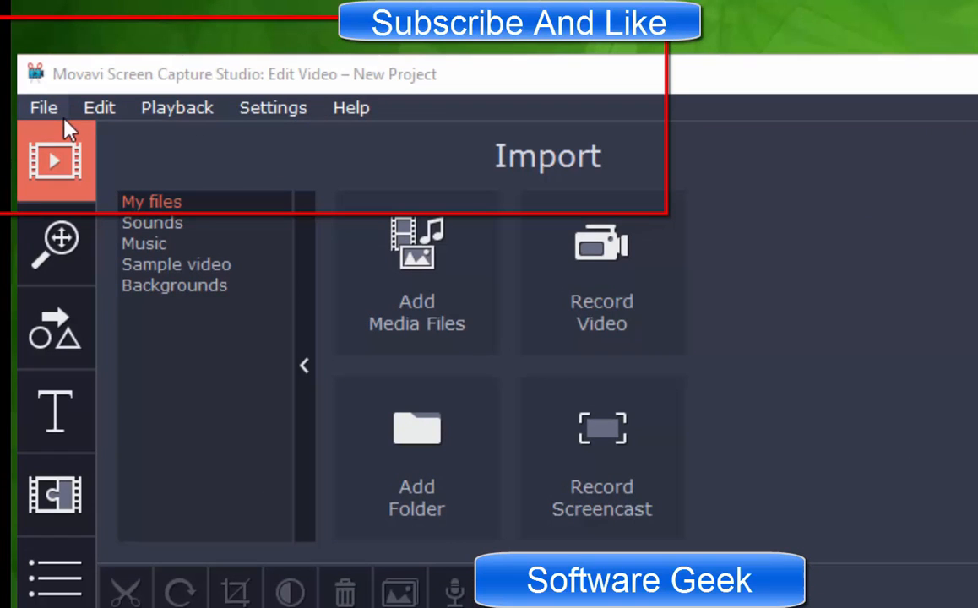
pyautogui.moveTo(350, 119)
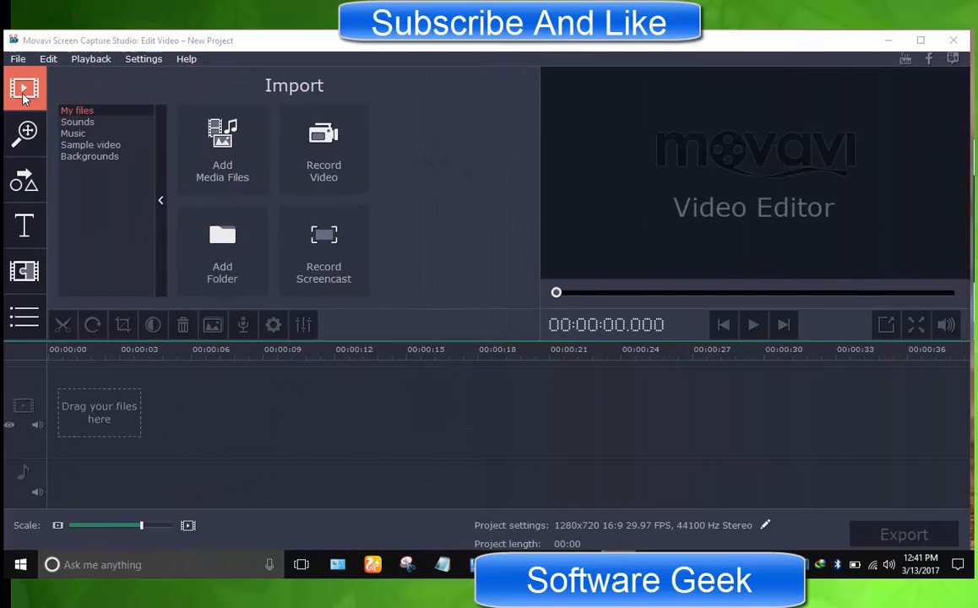
# Browse the File, Edit and Settings menus, ending on the Language list showing English
pyautogui.click(17, 58)
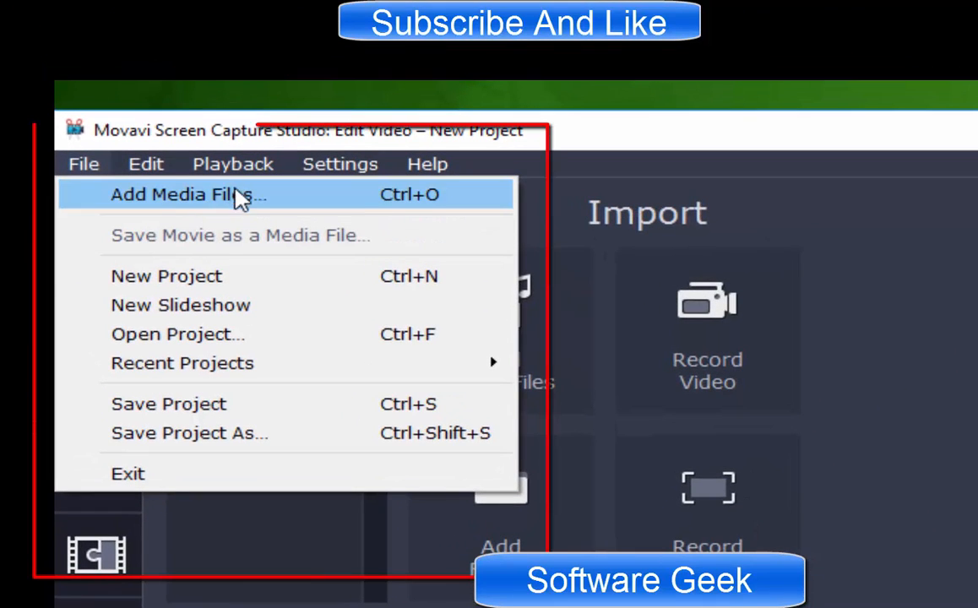
pyautogui.moveTo(283, 333)
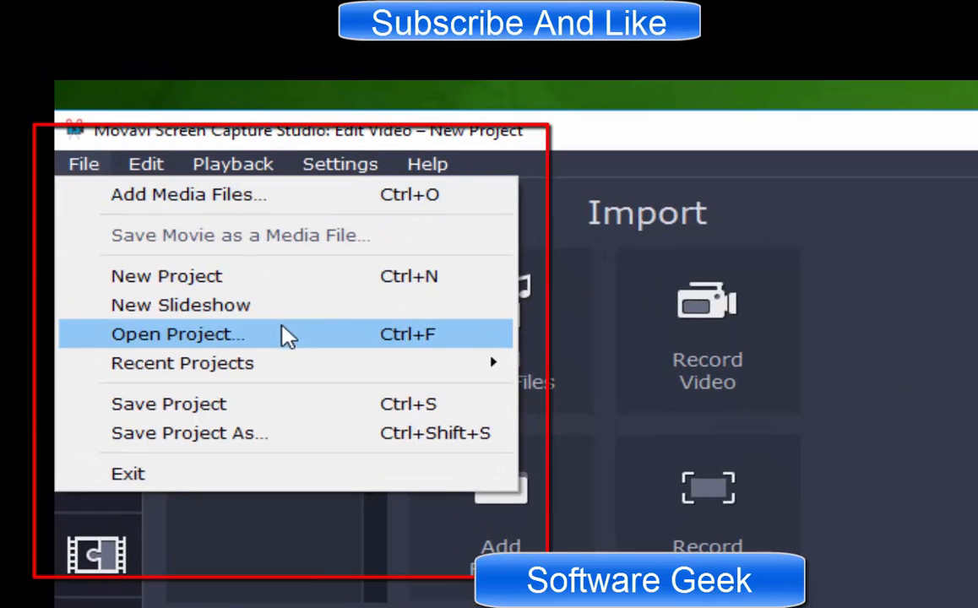
pyautogui.moveTo(329, 272)
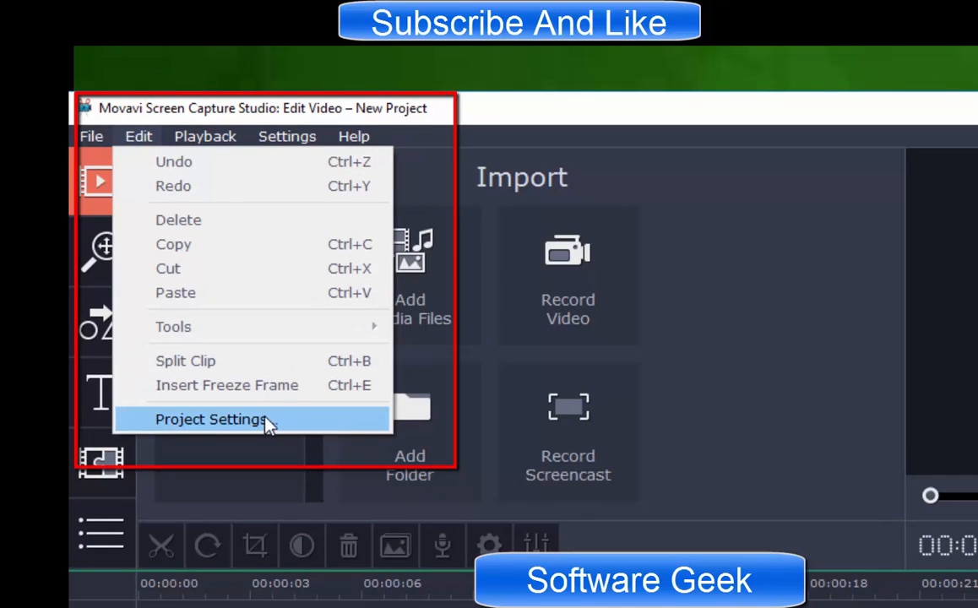
pyautogui.click(147, 98)
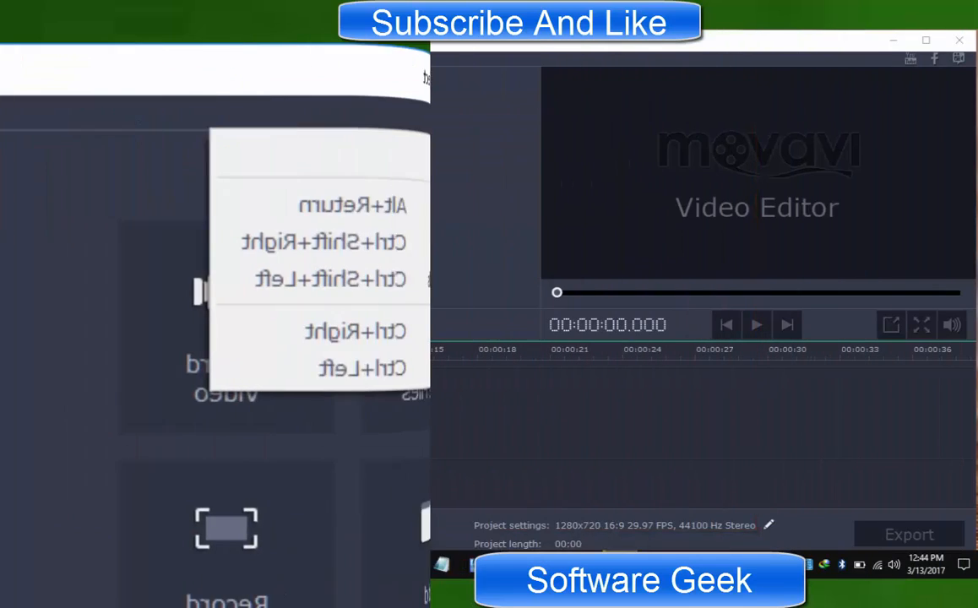
pyautogui.click(320, 136)
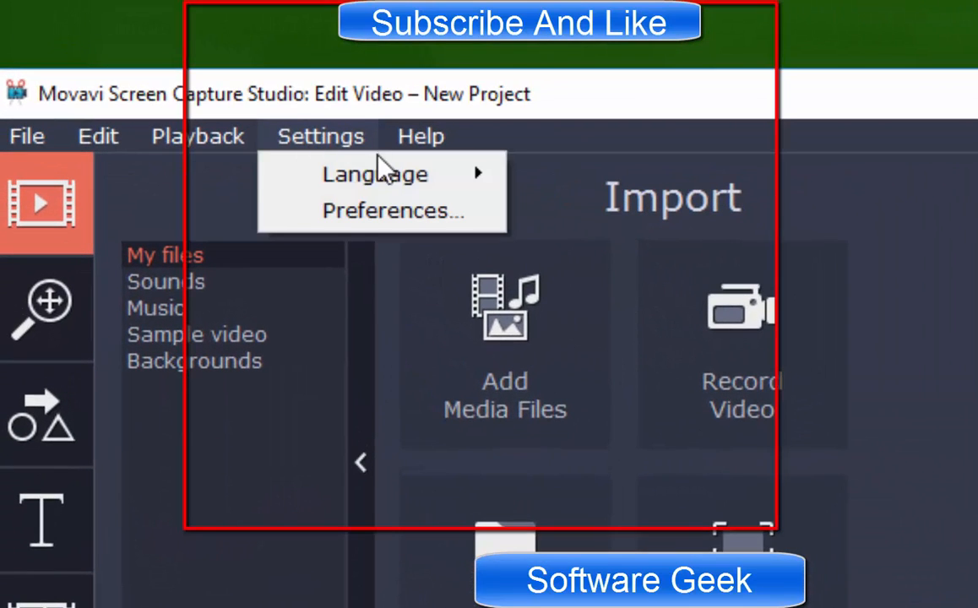
pyautogui.click(374, 173)
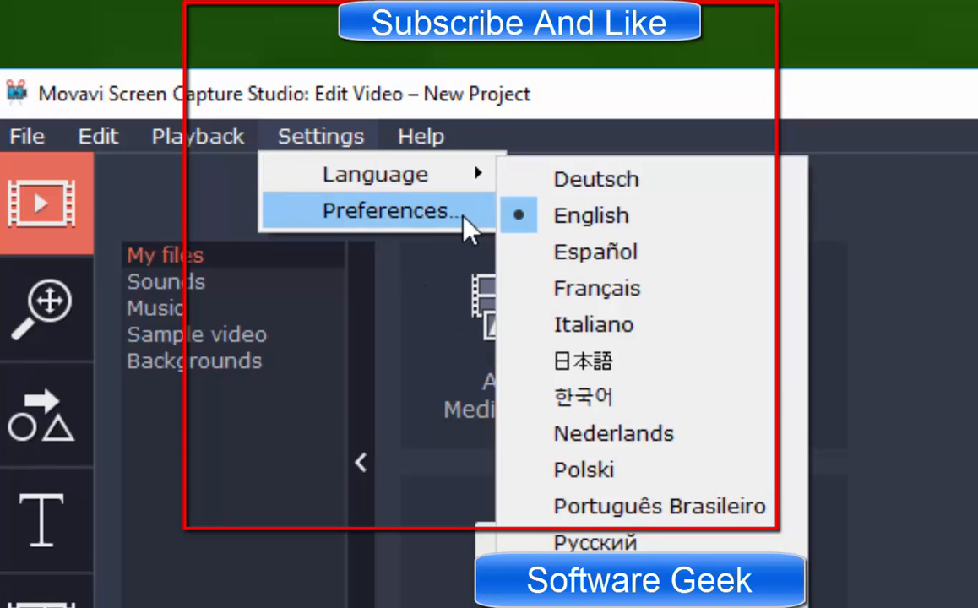
pyautogui.click(387, 210)
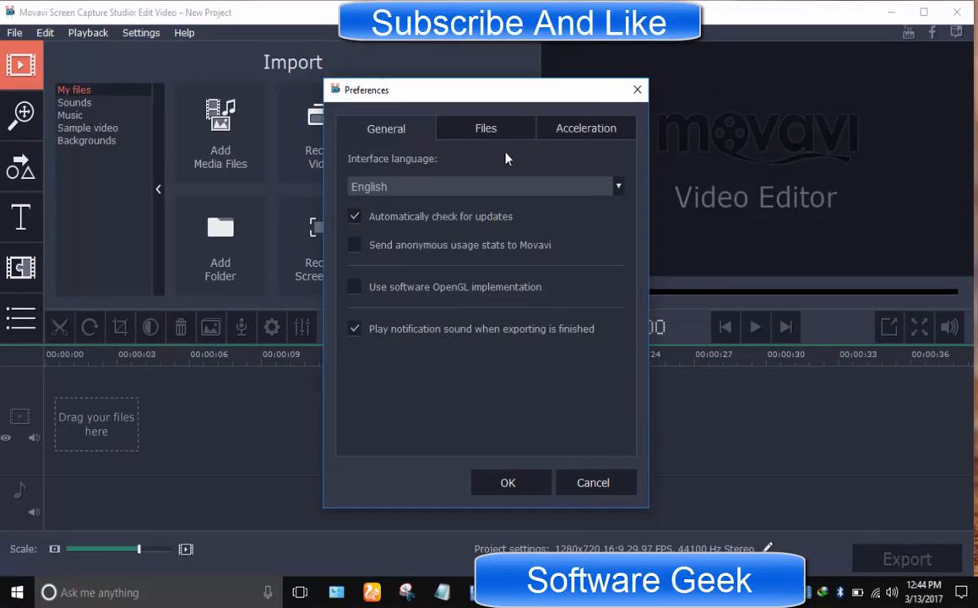
pyautogui.moveTo(532, 430)
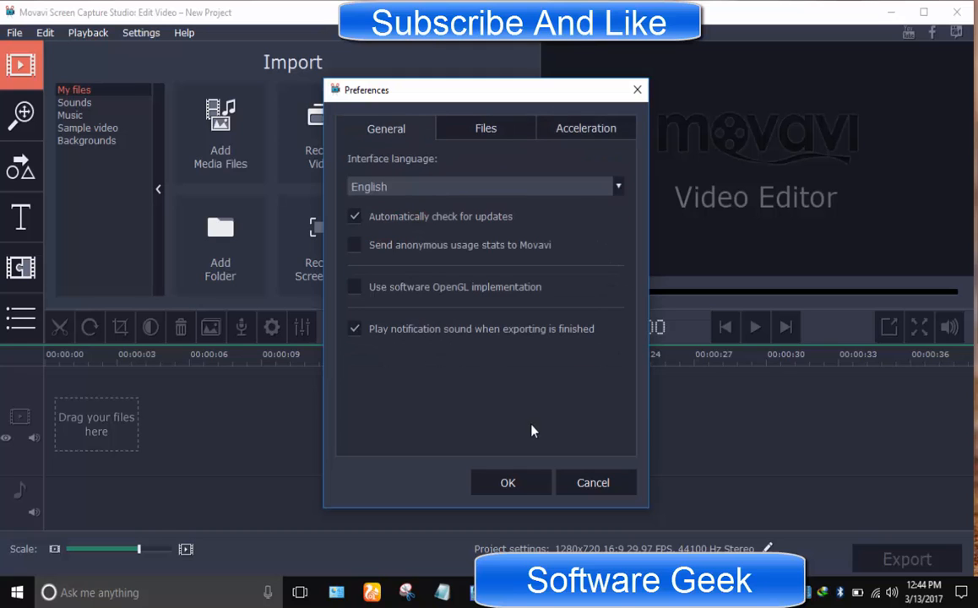
pyautogui.click(507, 482)
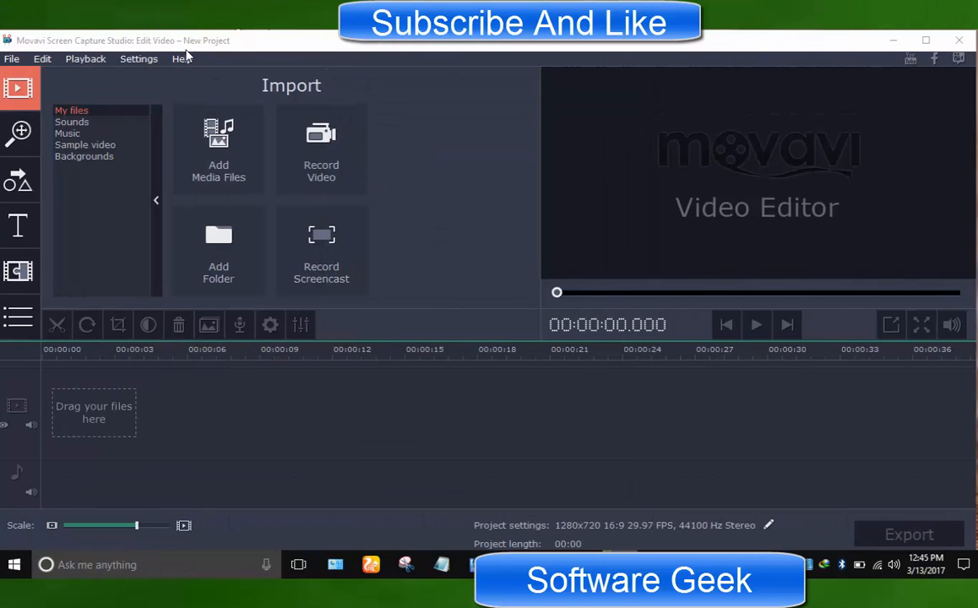
pyautogui.click(181, 58)
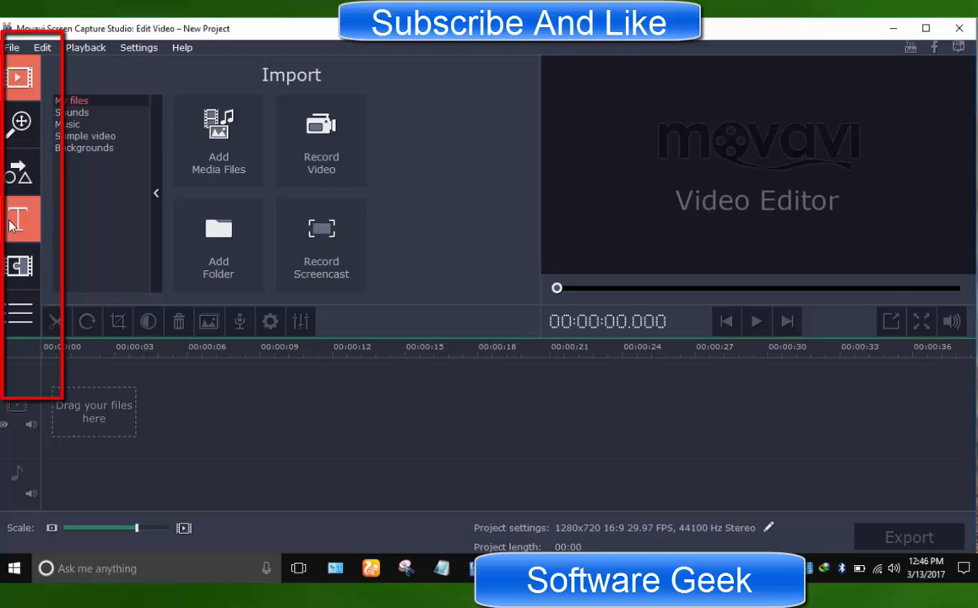
# Open the Project Settings dialog showing 1280x720, 29.97 FPS, stereo
pyautogui.click(20, 172)
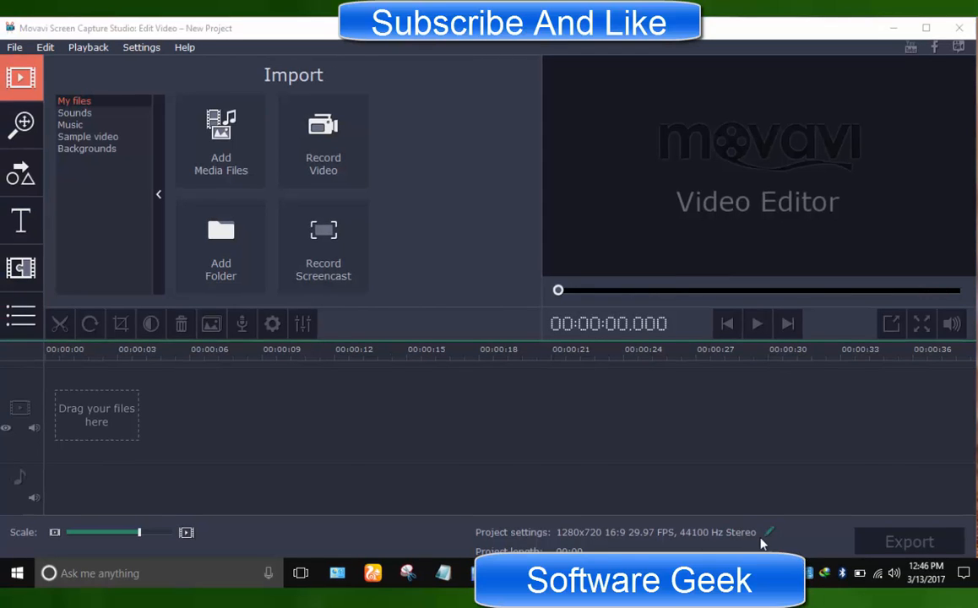
pyautogui.moveTo(486, 500)
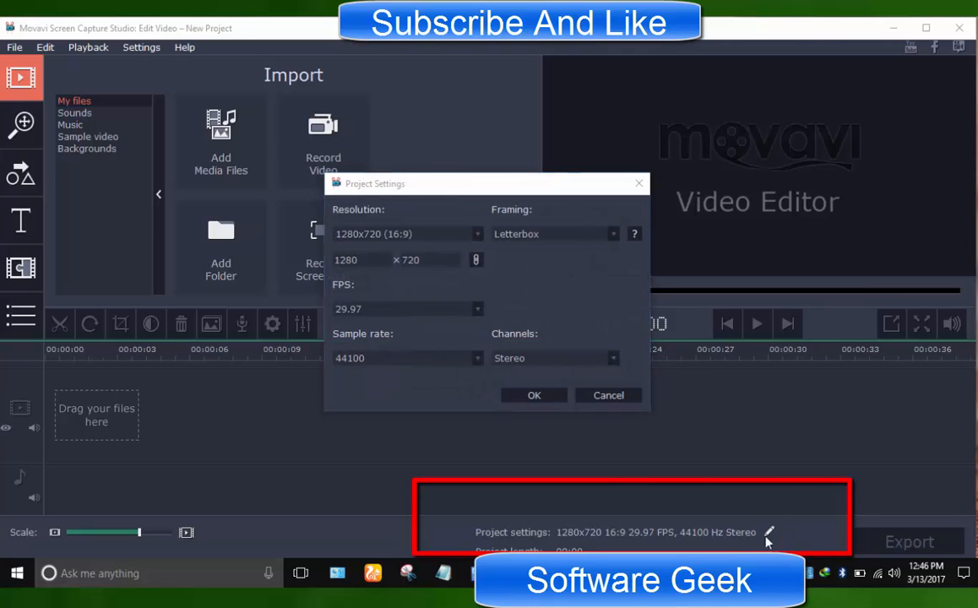
# Check the resolution and sample rate options, cancel unchanged, then show the Sample video clips
pyautogui.click(476, 234)
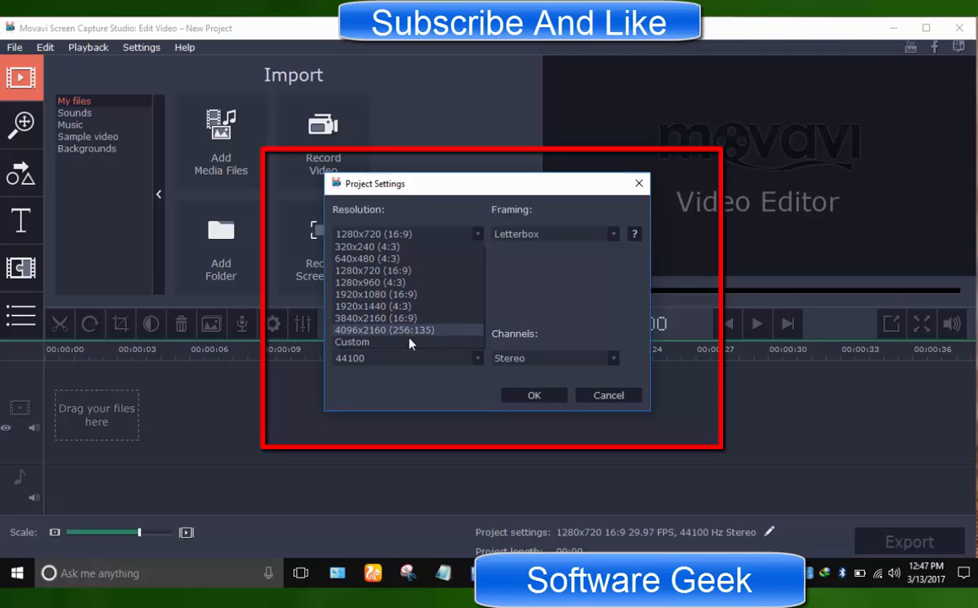
pyautogui.click(612, 234)
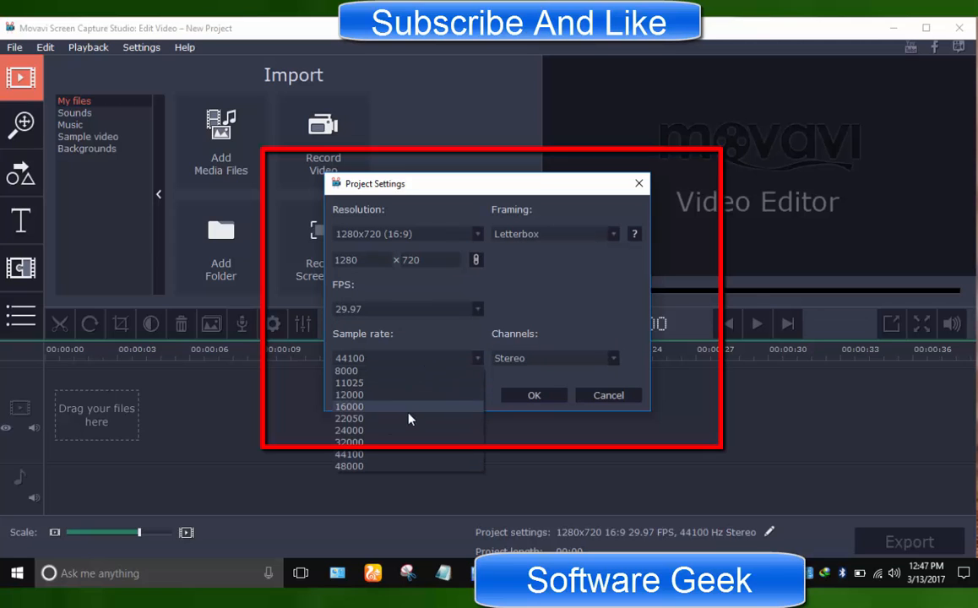
pyautogui.click(477, 234)
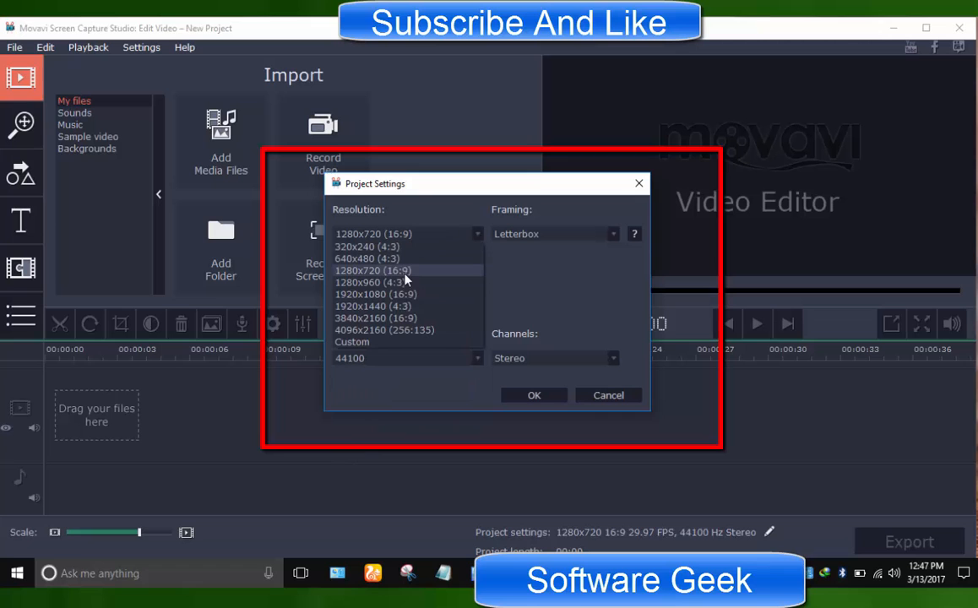
pyautogui.click(373, 270)
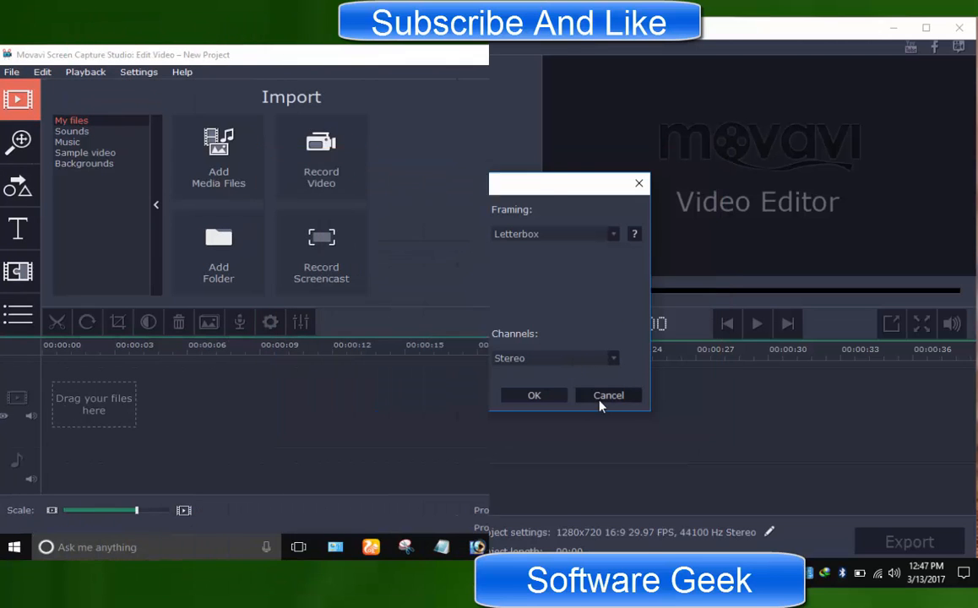
pyautogui.click(608, 396)
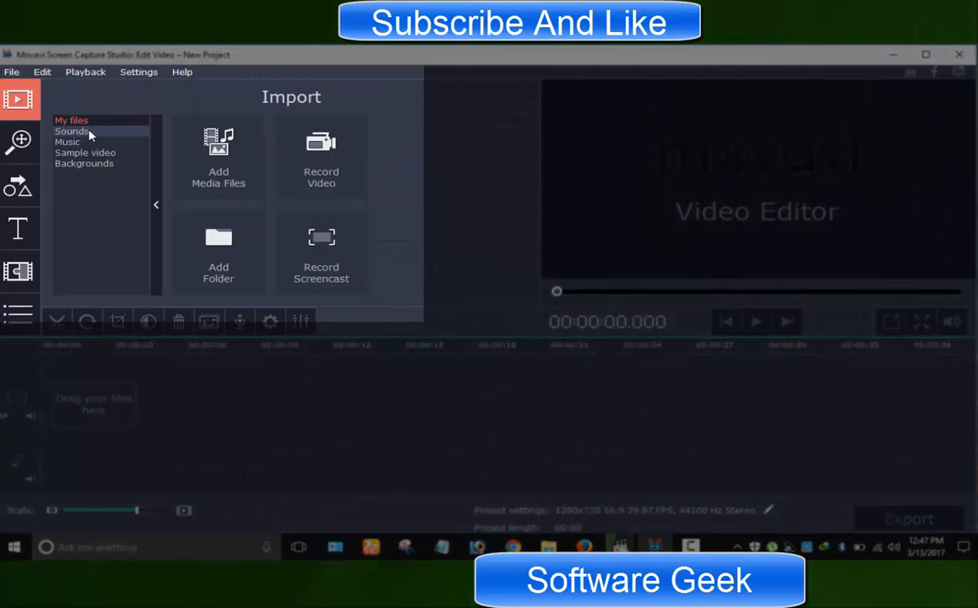
pyautogui.click(84, 153)
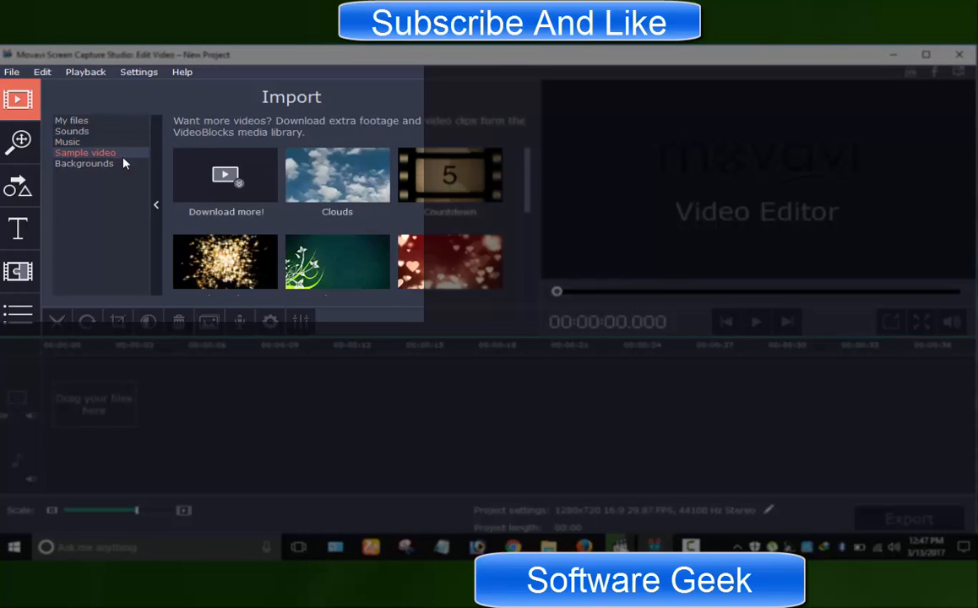
# Import the photo kids-1153042_1920 from My files onto the timeline
pyautogui.click(84, 163)
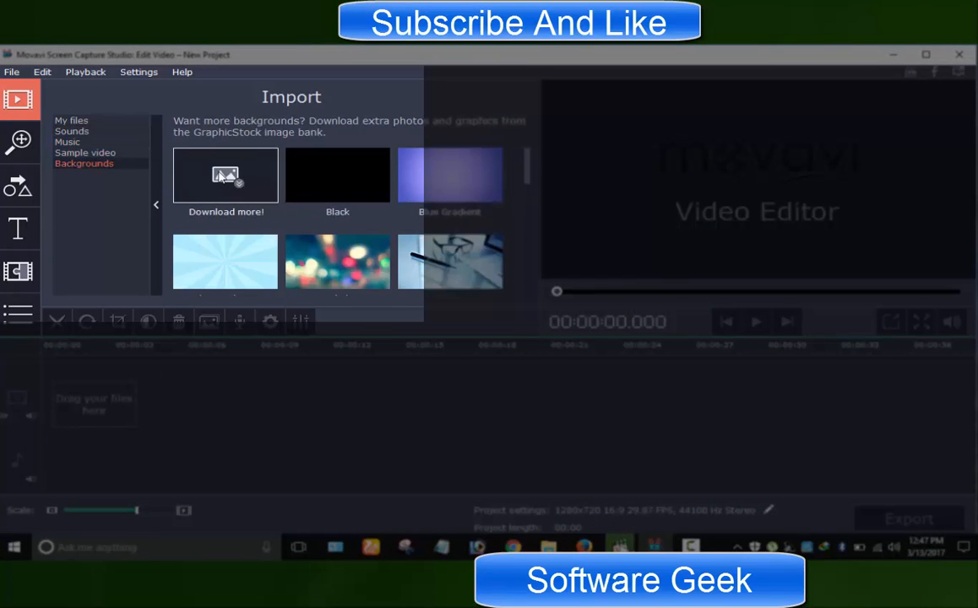
pyautogui.click(72, 120)
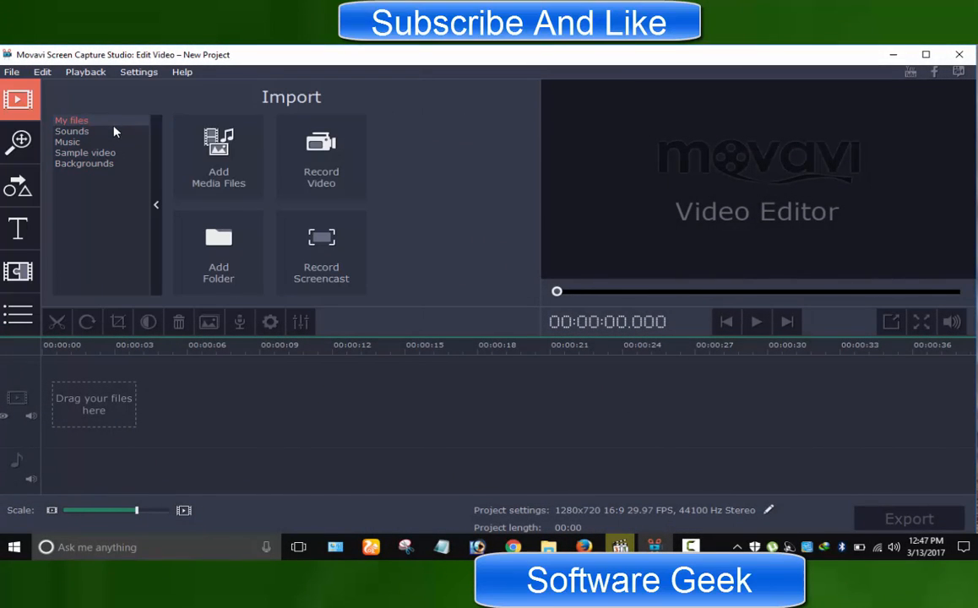
pyautogui.click(218, 156)
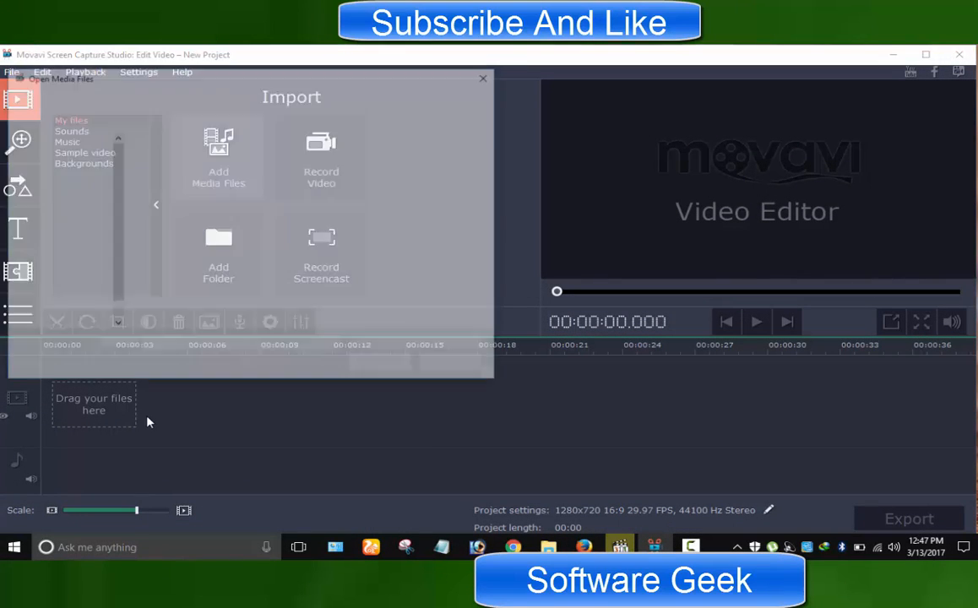
pyautogui.click(218, 157)
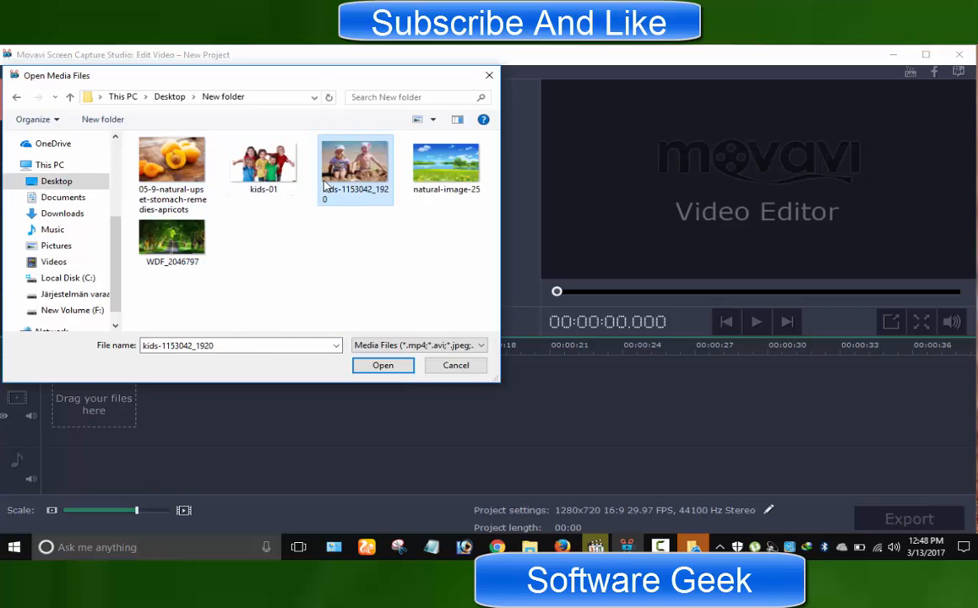
pyautogui.click(383, 365)
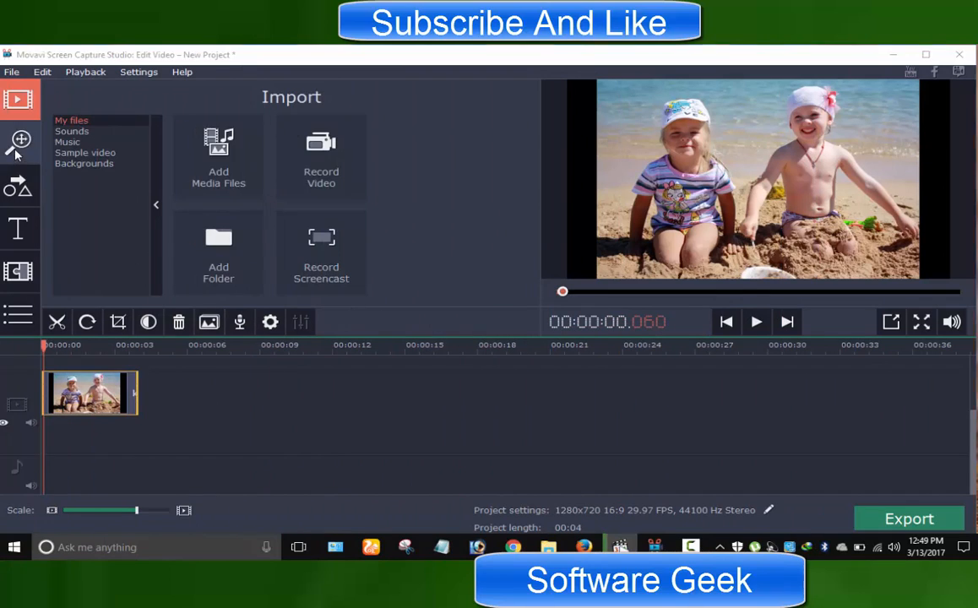
# Apply a Zoom in pan-and-zoom effect to the beach photo, preview it, and view Callouts
pyautogui.click(20, 139)
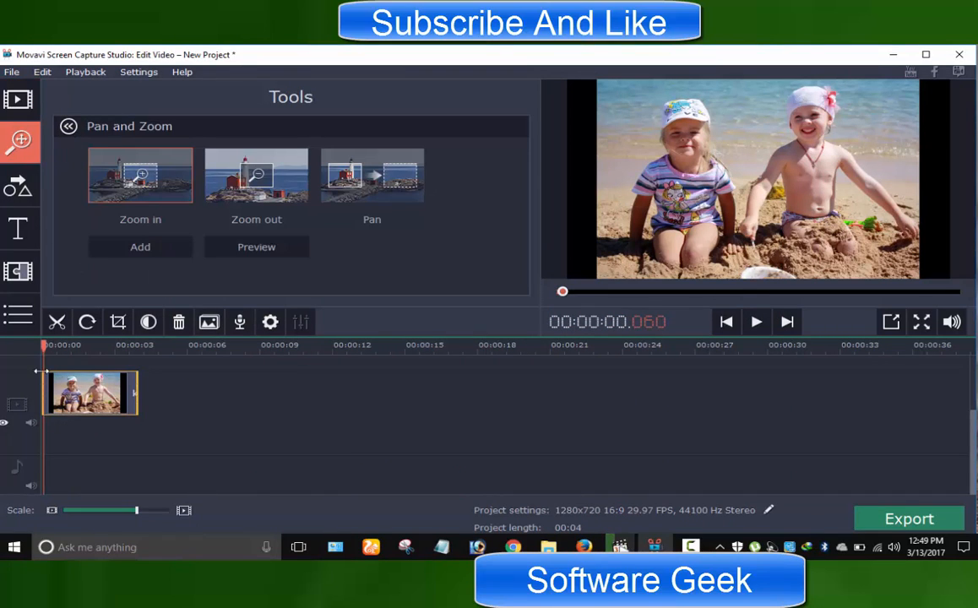
pyautogui.moveTo(563, 292); pyautogui.dragTo(621, 291)
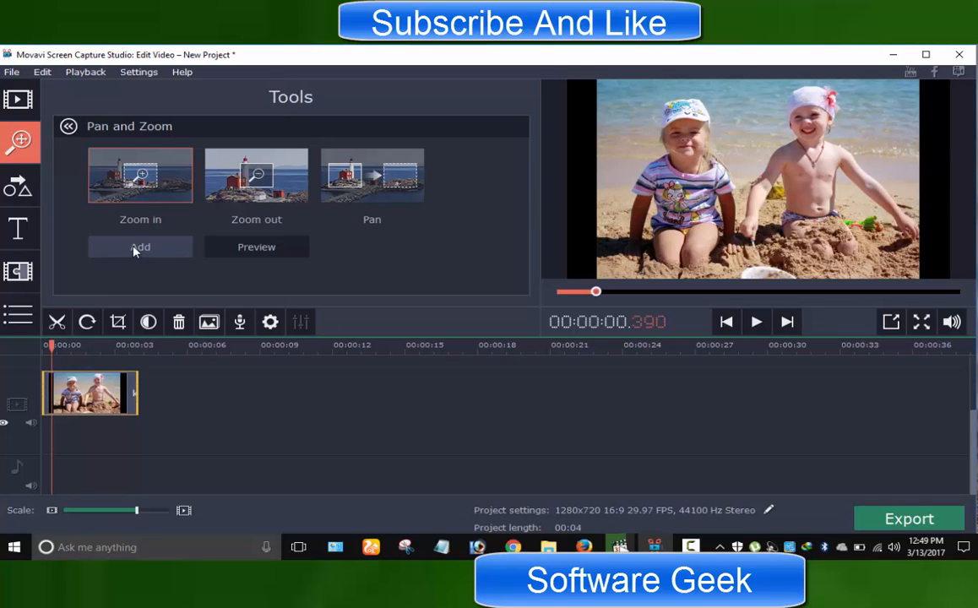
pyautogui.click(140, 247)
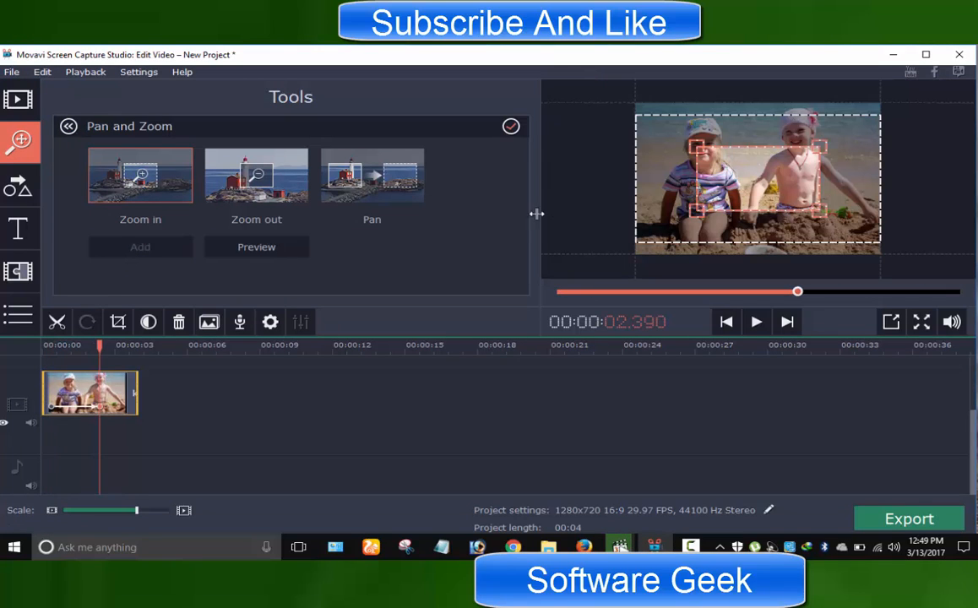
pyautogui.click(755, 321)
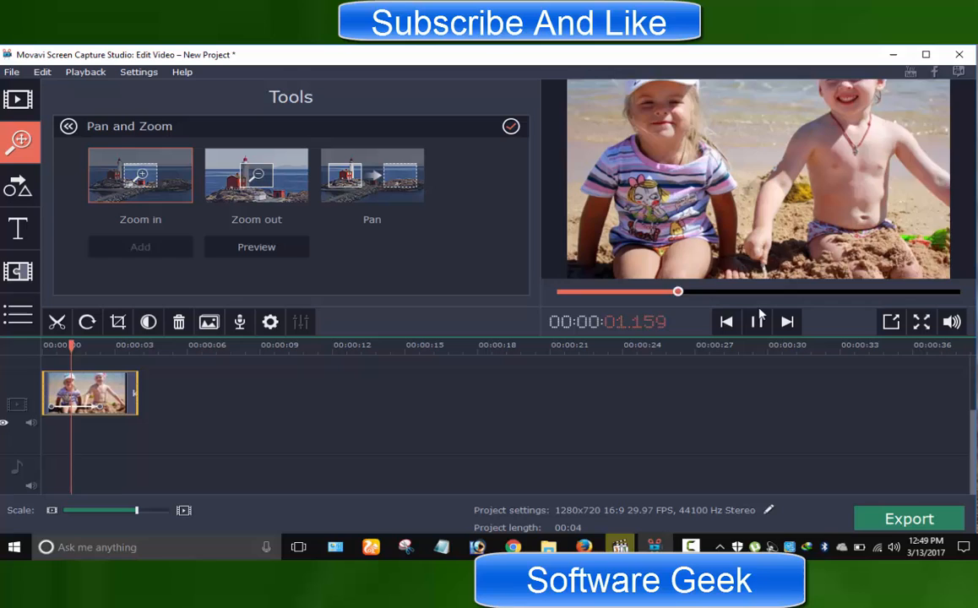
pyautogui.click(41, 71)
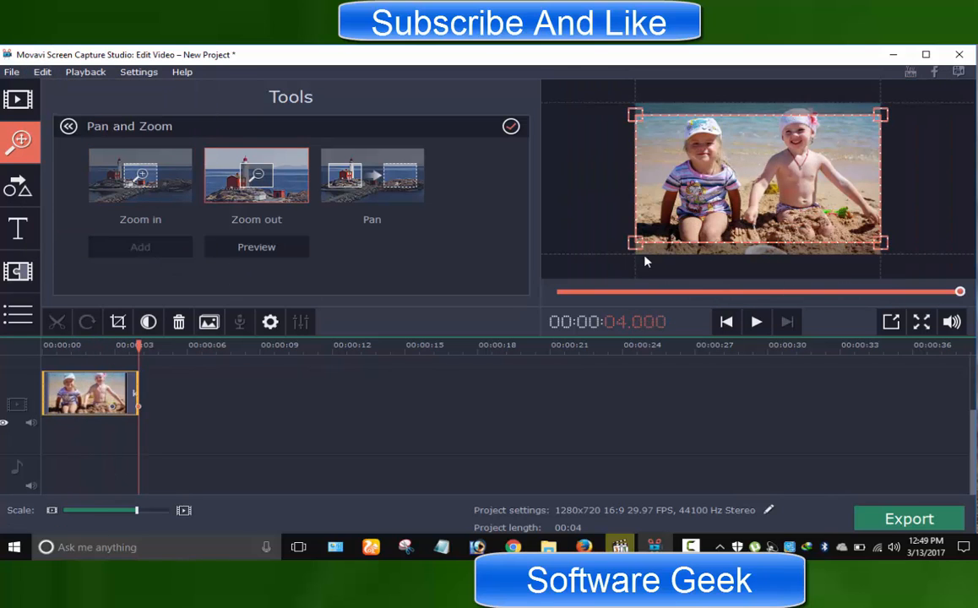
pyautogui.click(756, 322)
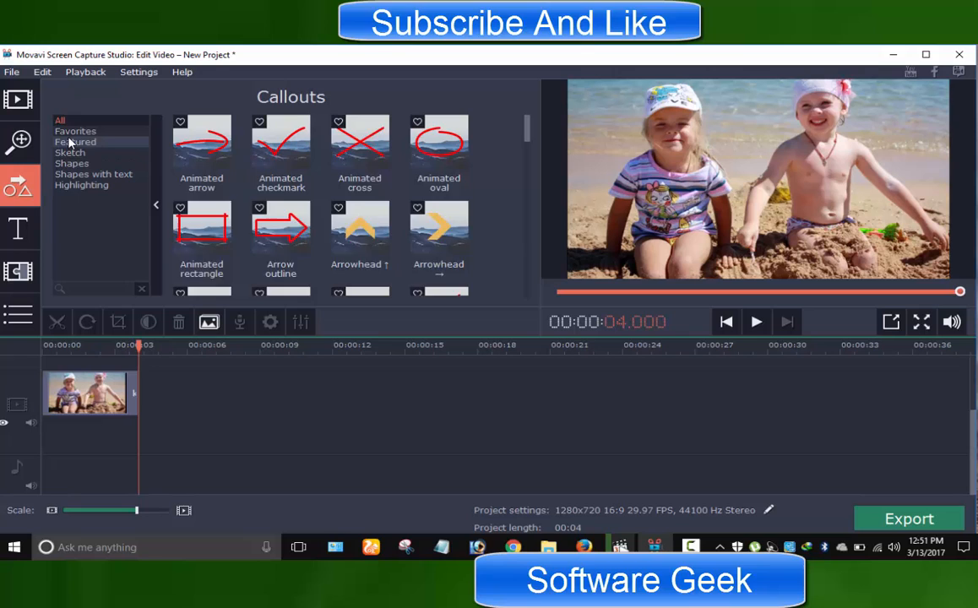
# Add the Sketch Arrow outline and Shapes Arrowhead ↑ callouts, then play and stop the preview
pyautogui.click(70, 152)
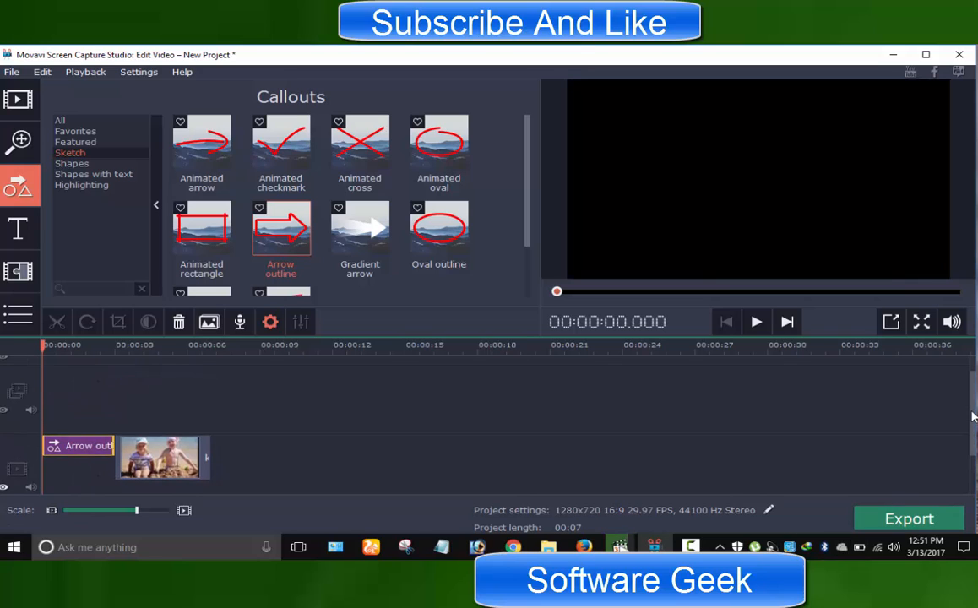
pyautogui.scroll(-3)
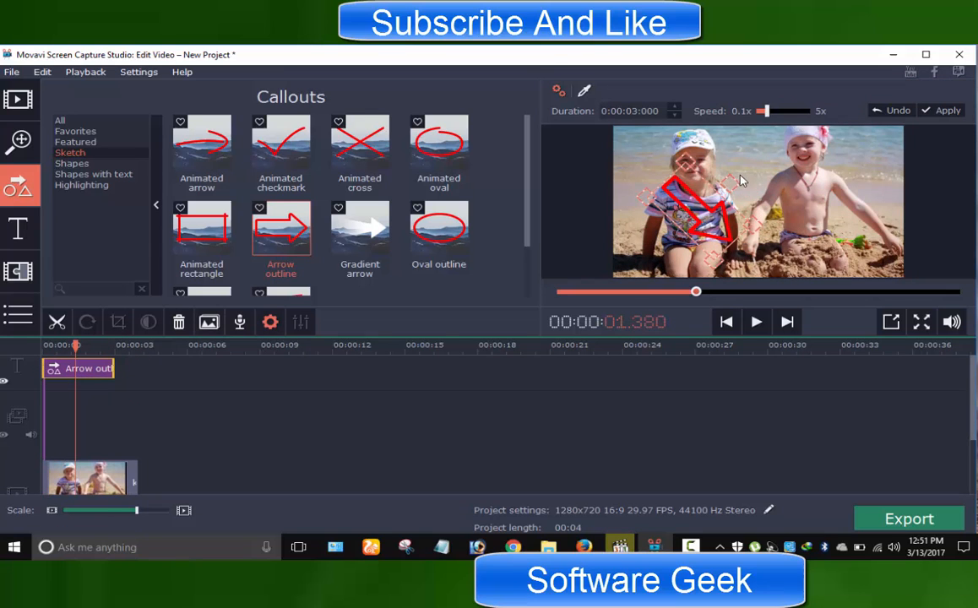
pyautogui.click(72, 163)
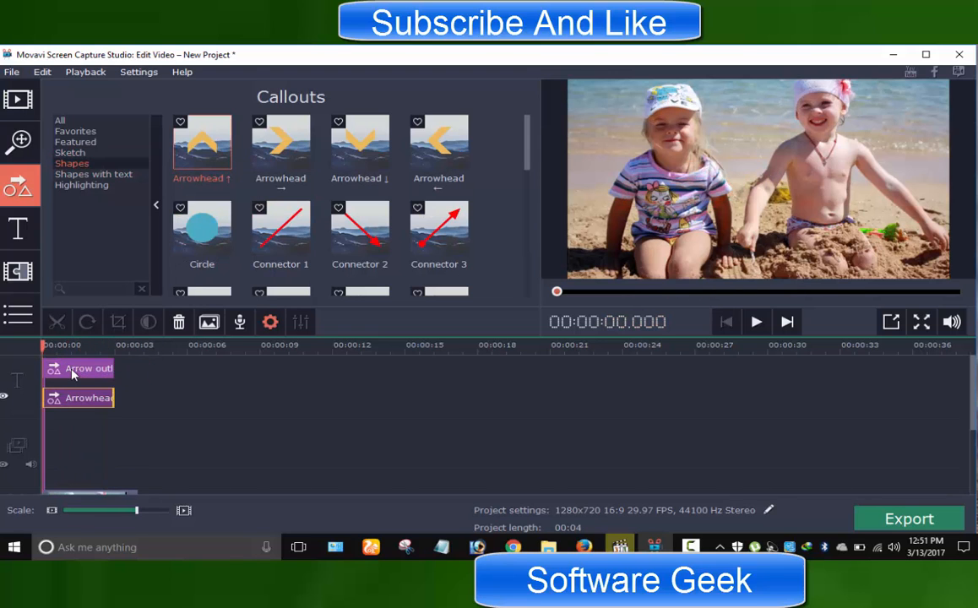
pyautogui.click(755, 321)
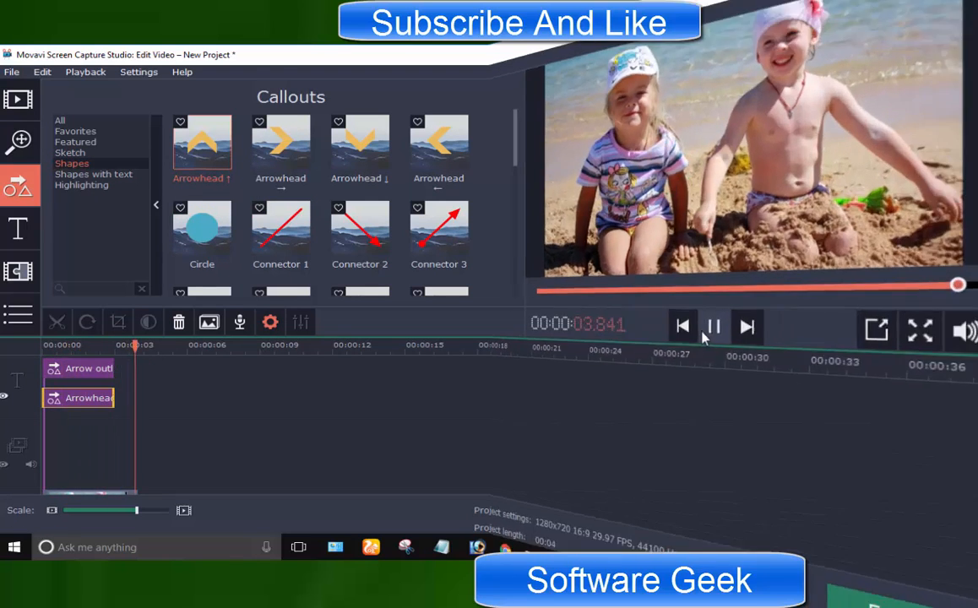
pyautogui.click(19, 229)
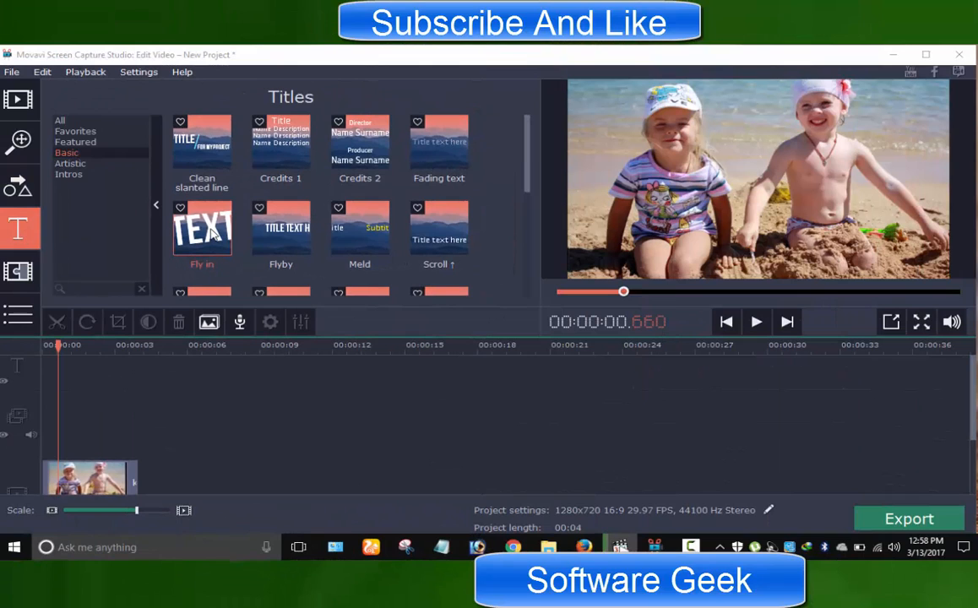
# Add a 3D placard title reading 'Two Cute Kids', center-aligned, and apply it
pyautogui.click(70, 163)
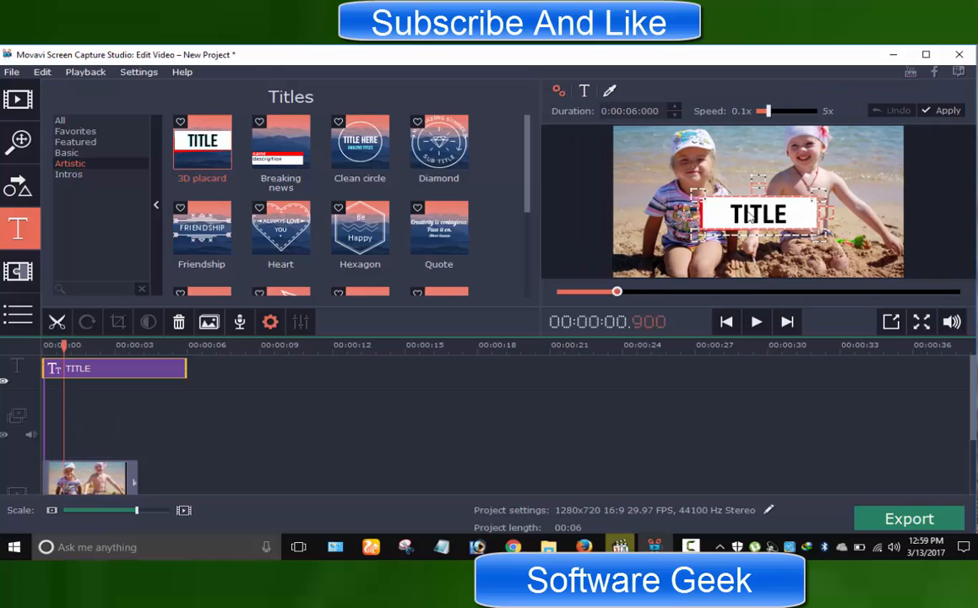
pyautogui.write('Two Cute Kids')
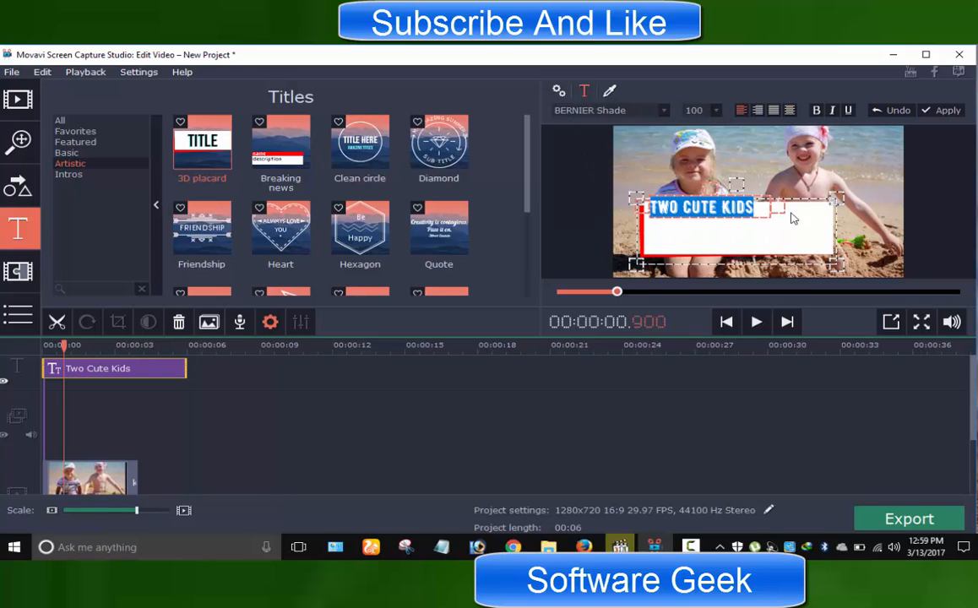
pyautogui.click(772, 110)
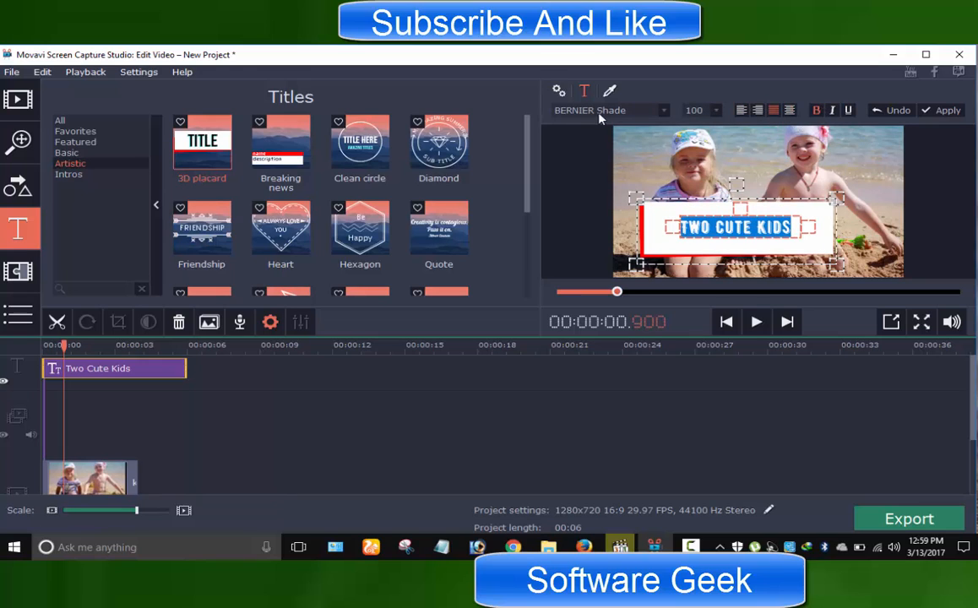
pyautogui.click(756, 322)
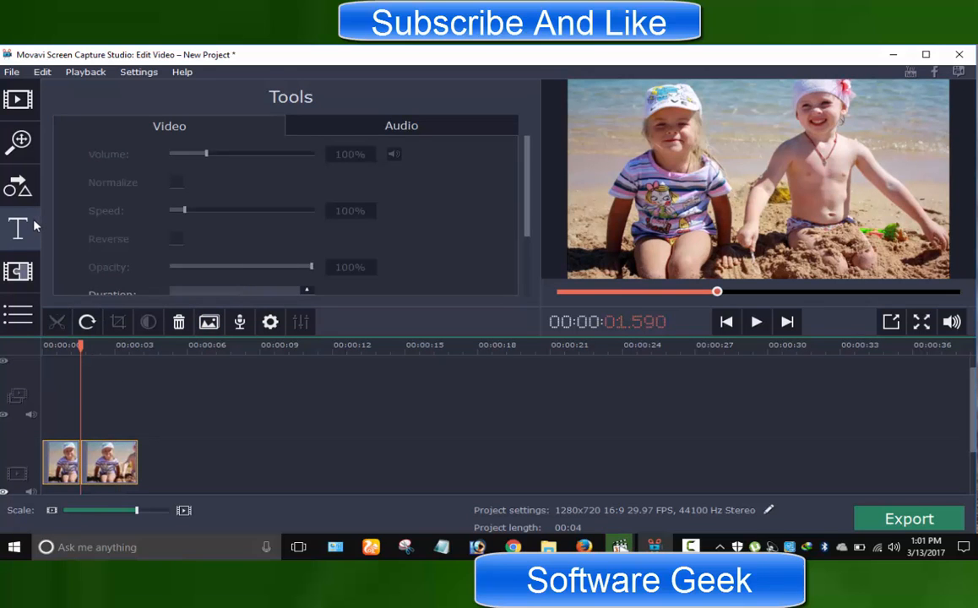
pyautogui.click(19, 271)
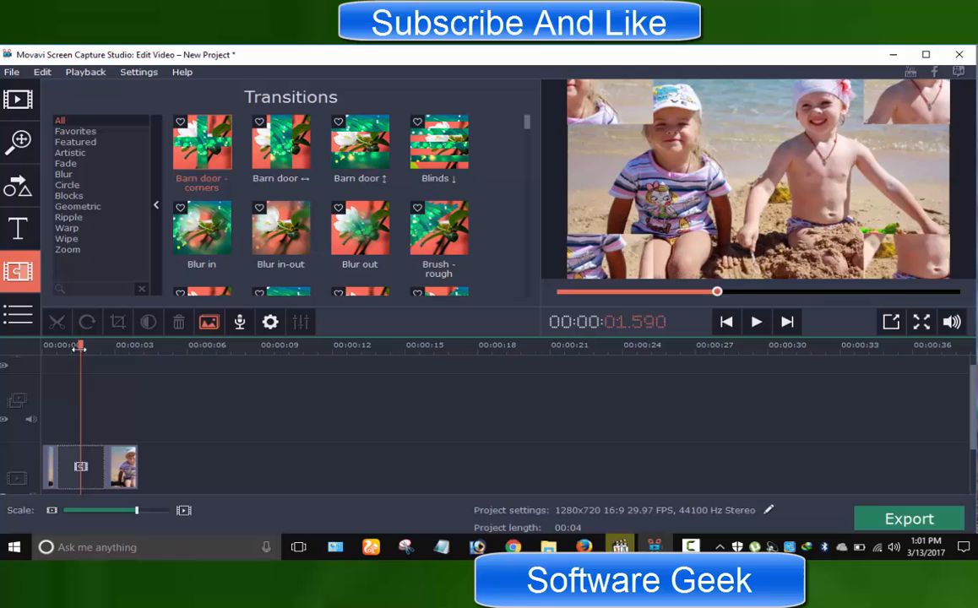
# Place a transition between the two beach photo clips and browse the Geometric styles
pyautogui.click(755, 322)
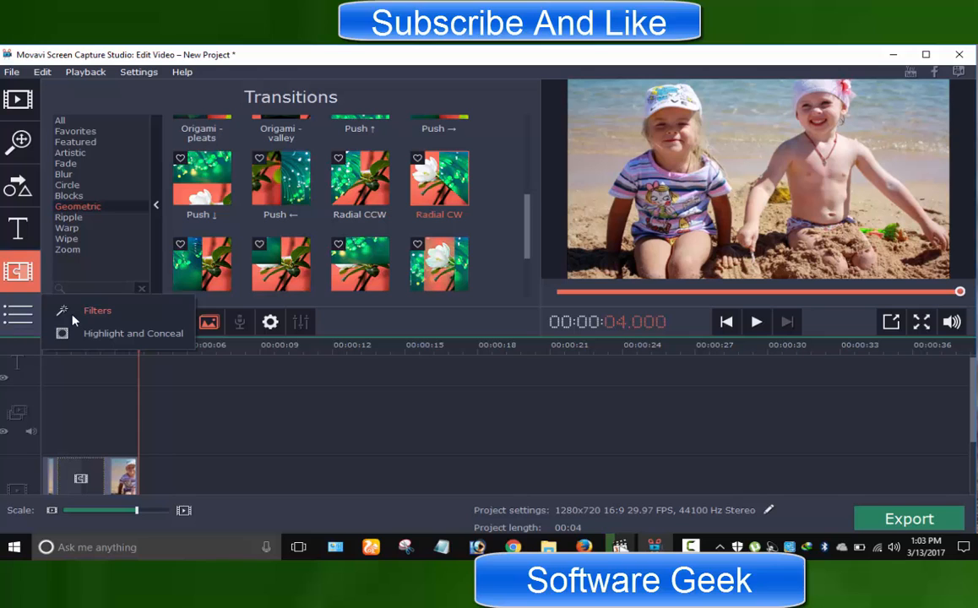
pyautogui.click(98, 310)
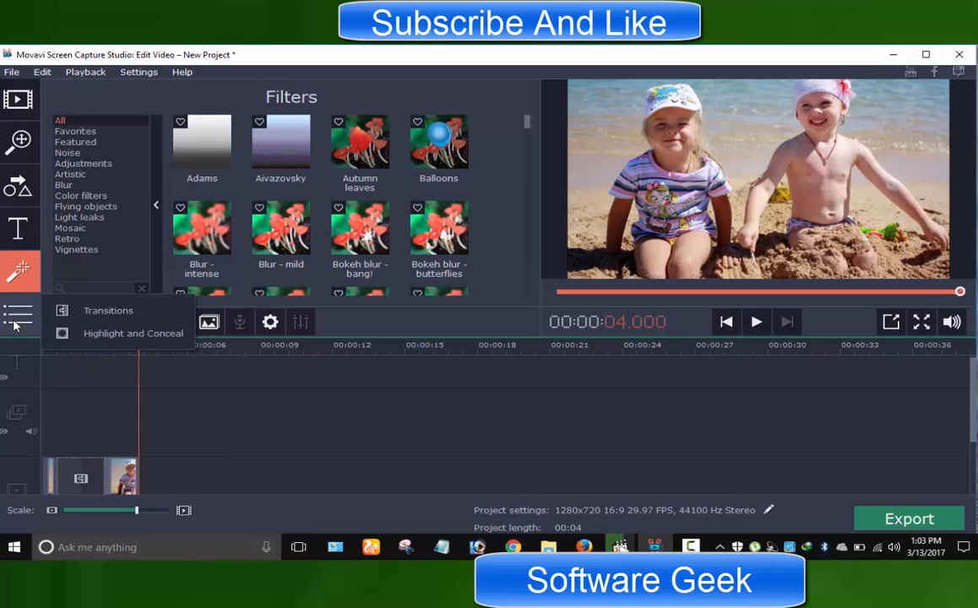
# Preview a Noise filter, then apply the Flying objects Gifts filter to the beach clip
pyautogui.click(68, 153)
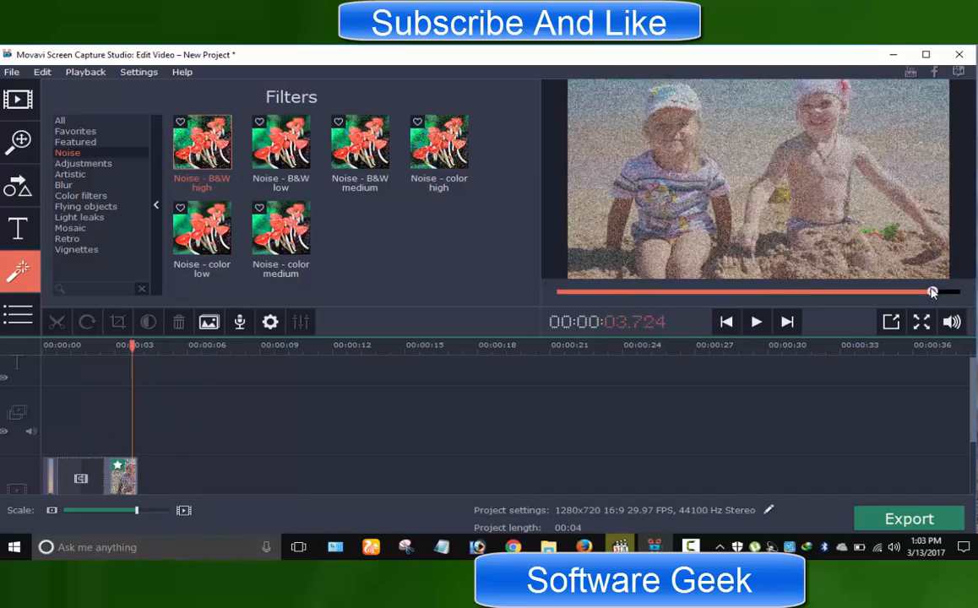
pyautogui.click(725, 321)
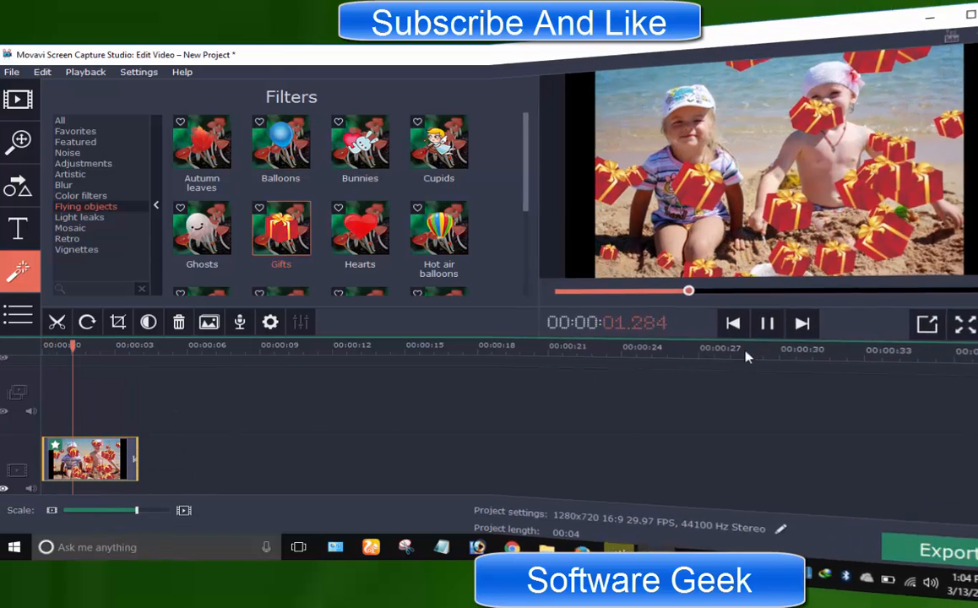
# Apply Highlight and Conceal in Soft focus mode around the kids' faces and preview it
pyautogui.click(19, 271)
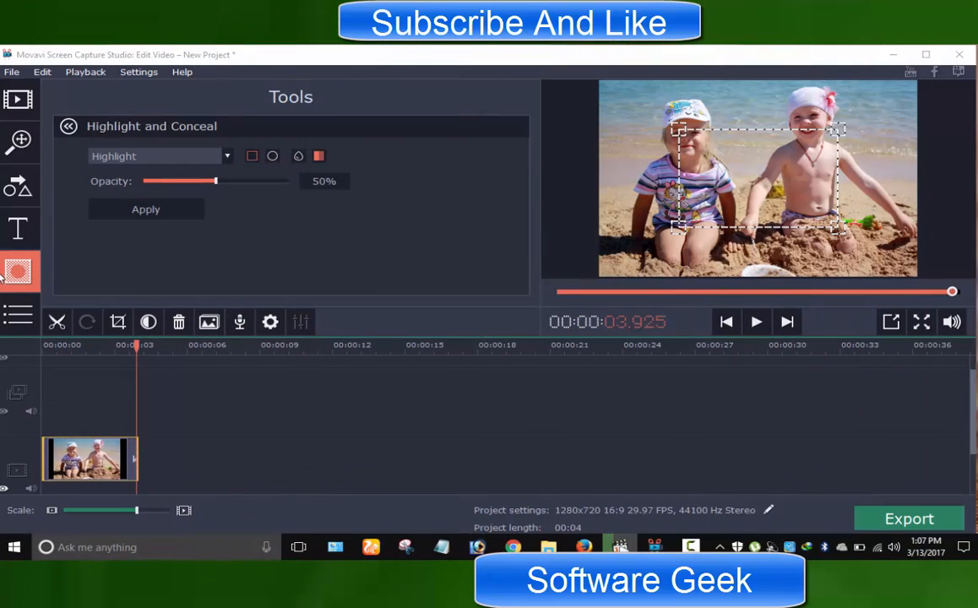
pyautogui.moveTo(36, 256)
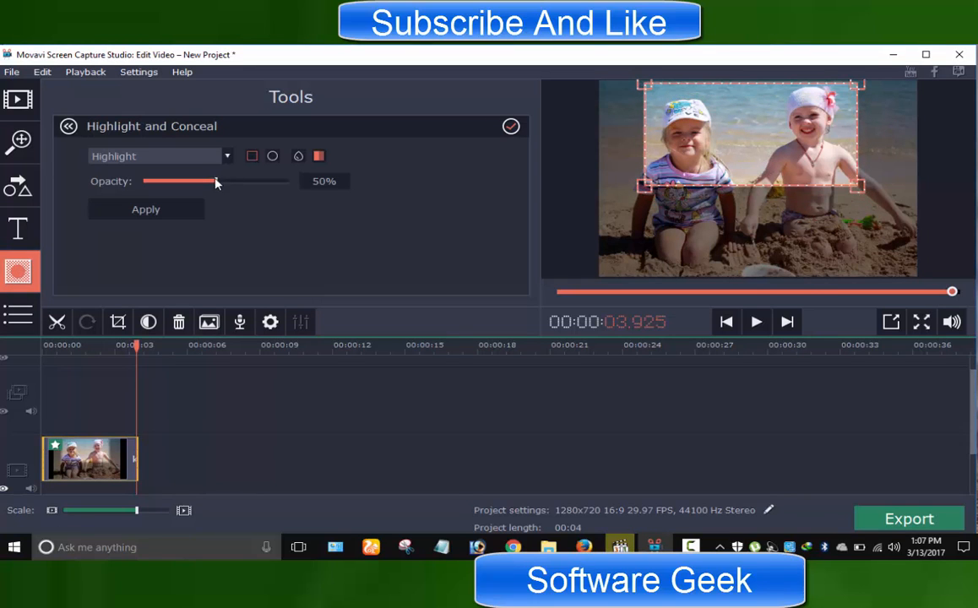
pyautogui.click(68, 126)
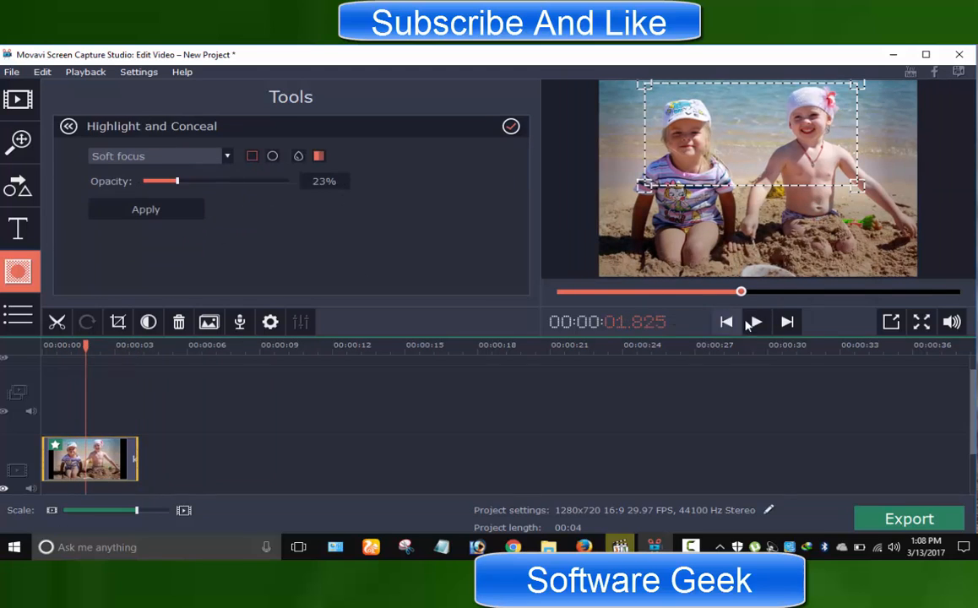
pyautogui.click(156, 156)
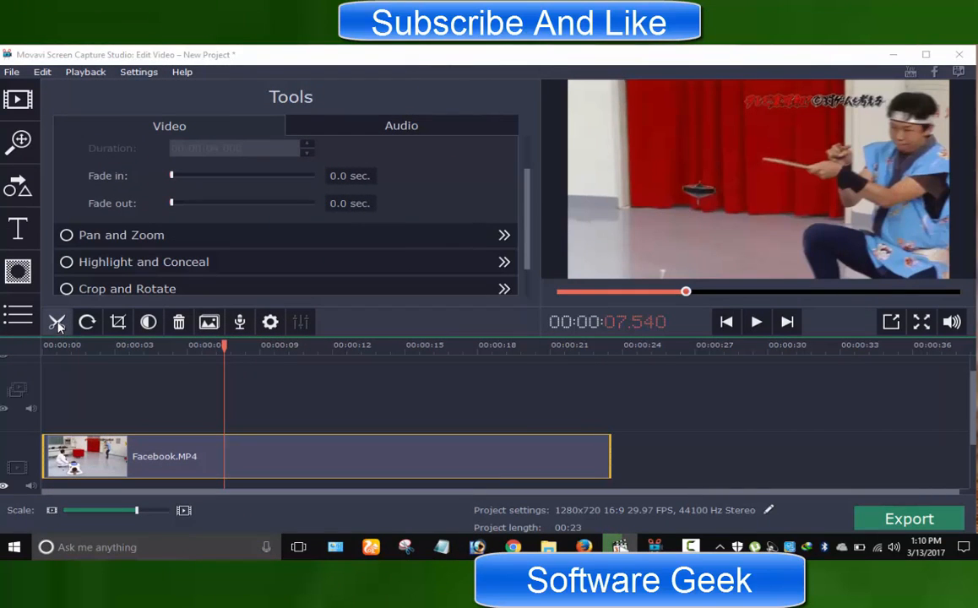
# Split Facebook.MP4 into three pieces and crop the last piece around the spinning top
pyautogui.click(57, 321)
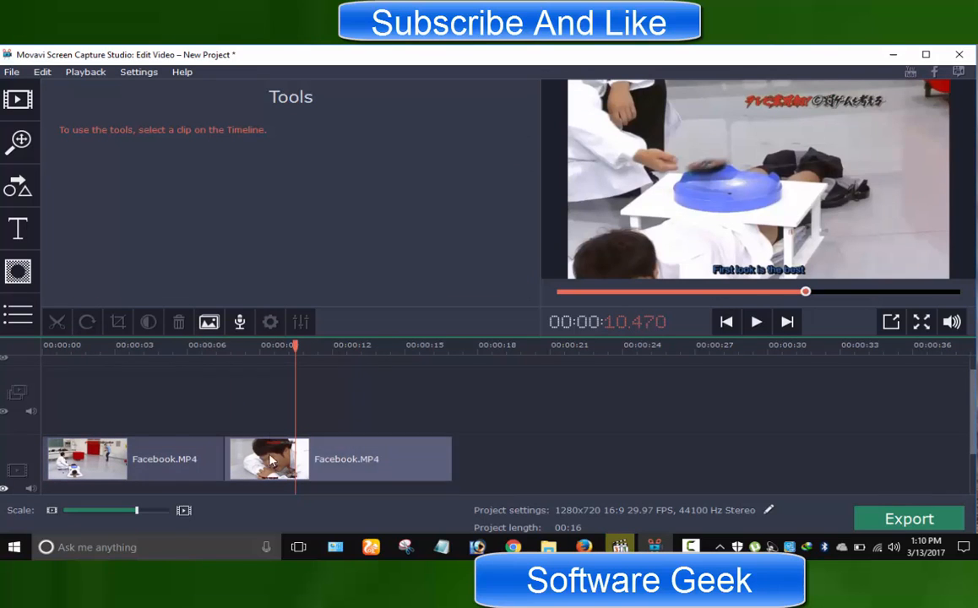
pyautogui.click(86, 458)
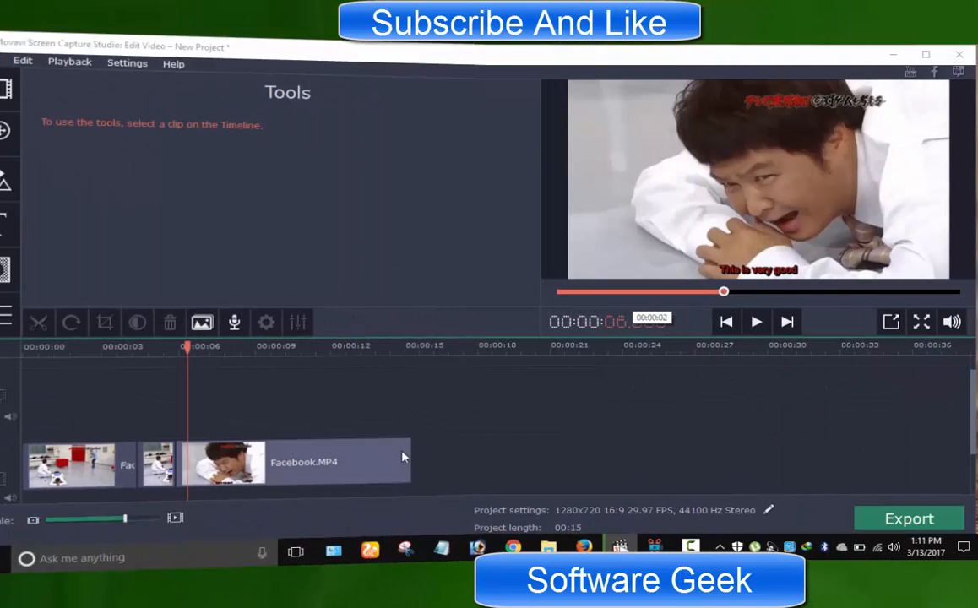
pyautogui.click(304, 458)
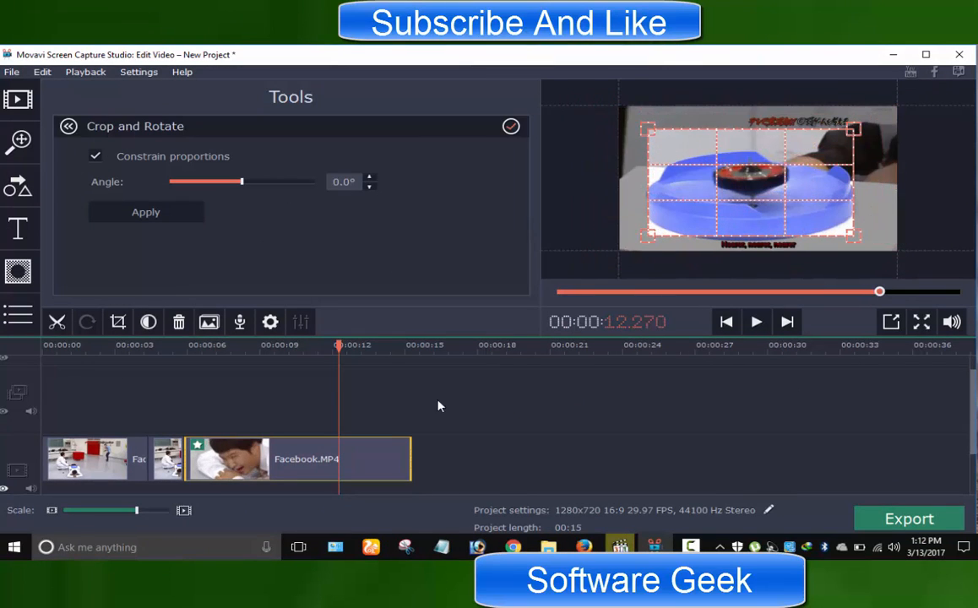
pyautogui.click(67, 126)
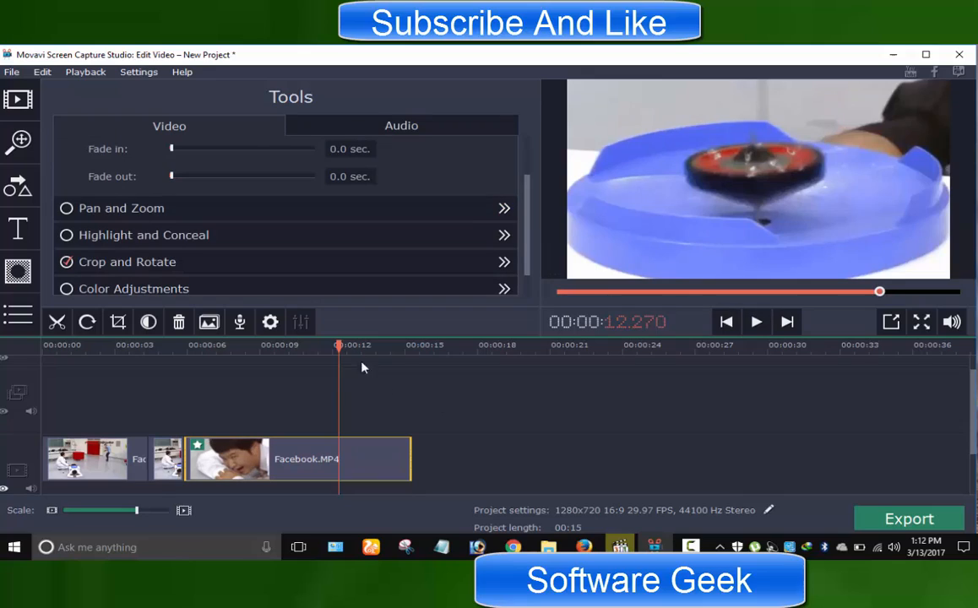
pyautogui.click(755, 322)
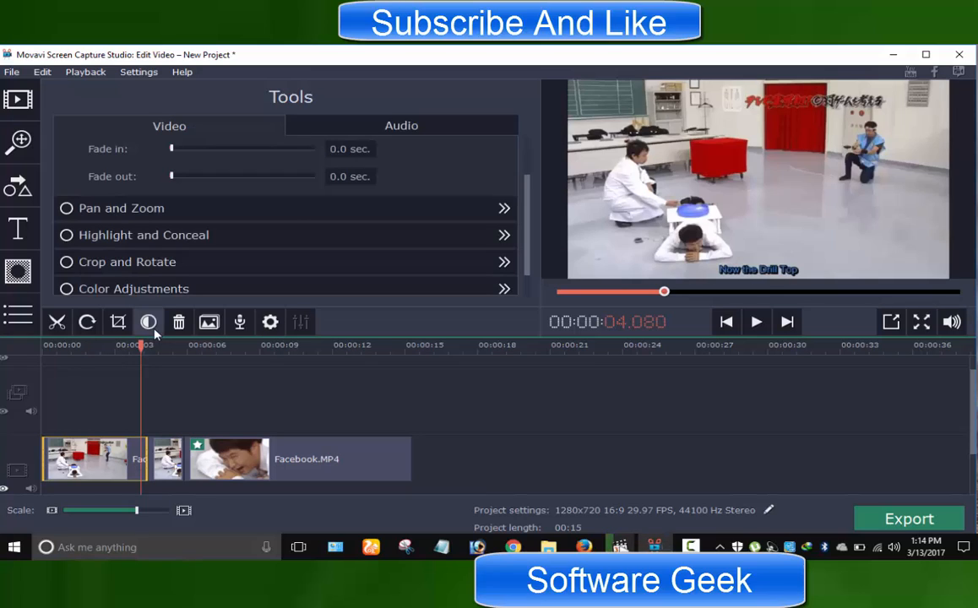
# Turn on Auto saturation, warm Temperature to 155, then return to Auto Adjustments
pyautogui.click(504, 288)
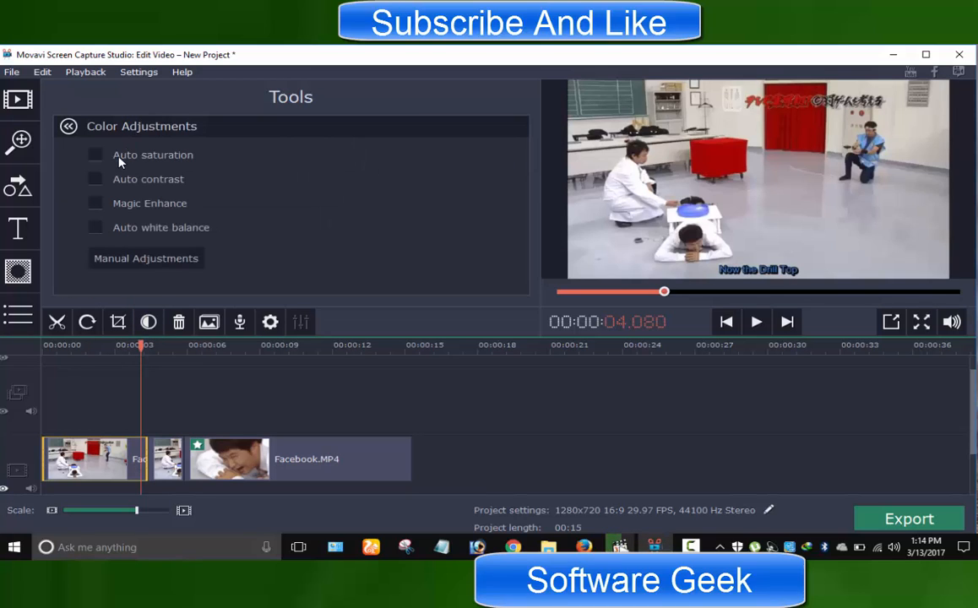
pyautogui.click(94, 155)
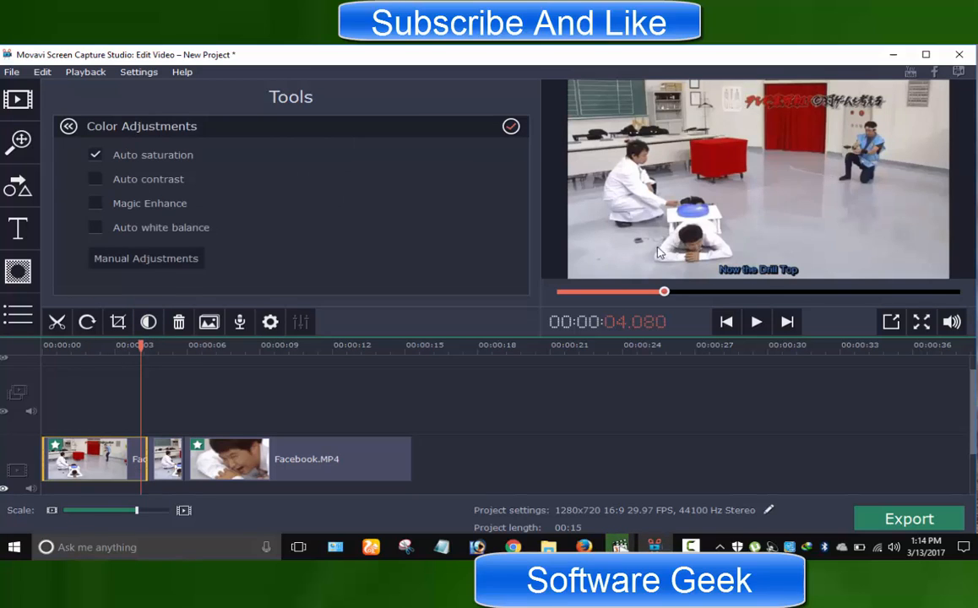
pyautogui.moveTo(149, 246)
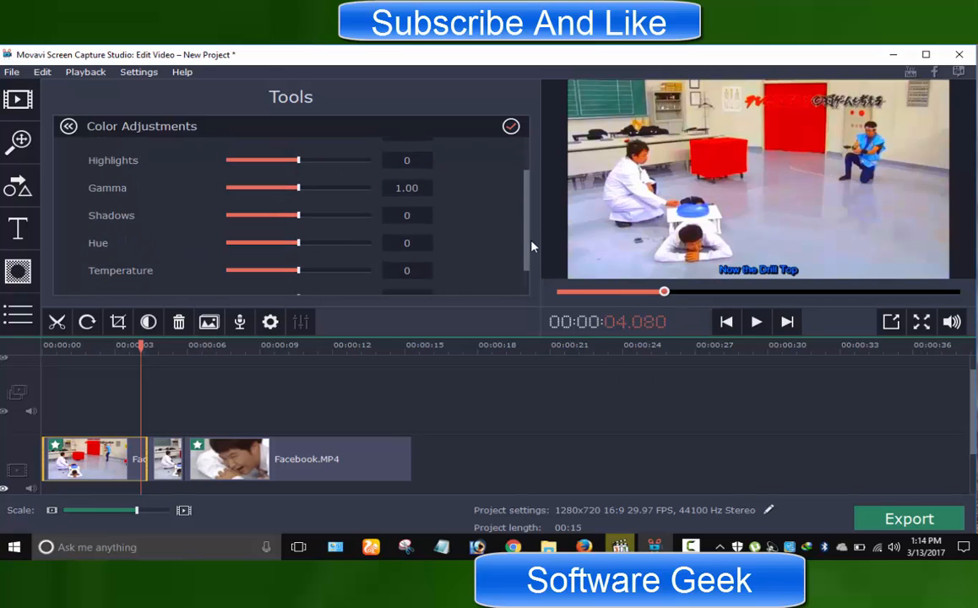
pyautogui.moveTo(297, 270); pyautogui.dragTo(340, 213)
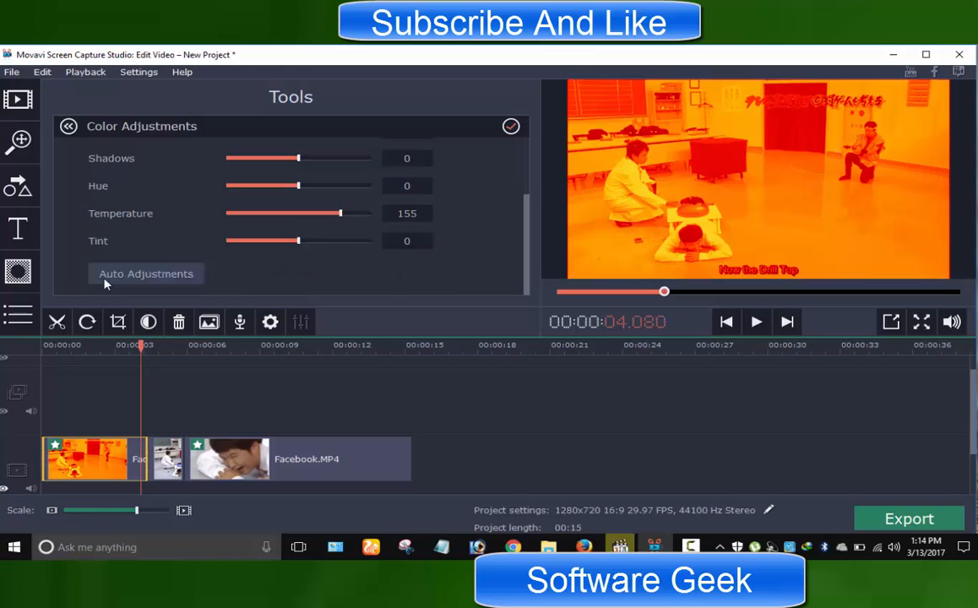
pyautogui.click(145, 272)
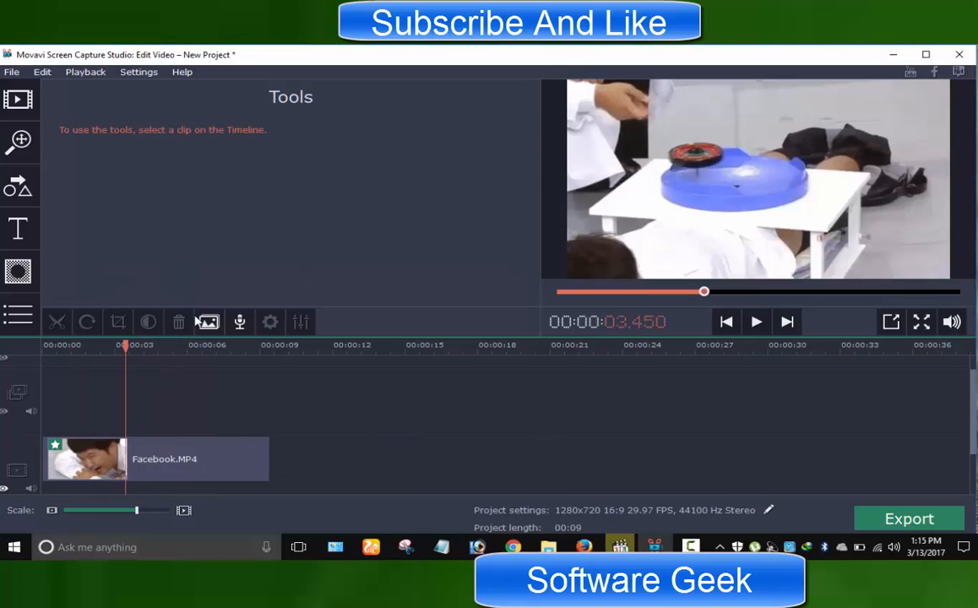
# Start a photo slideshow and add a second copy of the beach photo clip
pyautogui.click(19, 99)
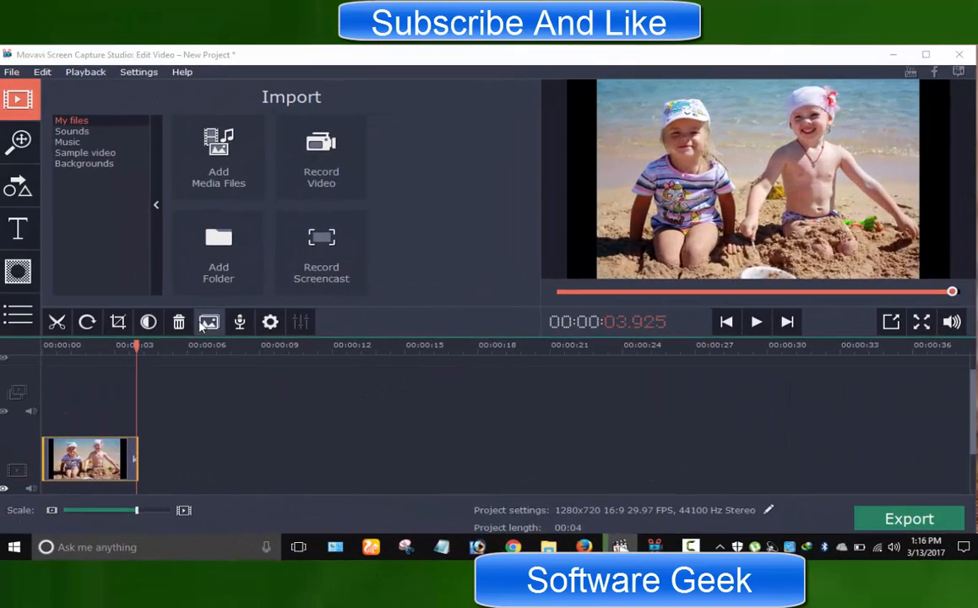
pyautogui.click(209, 321)
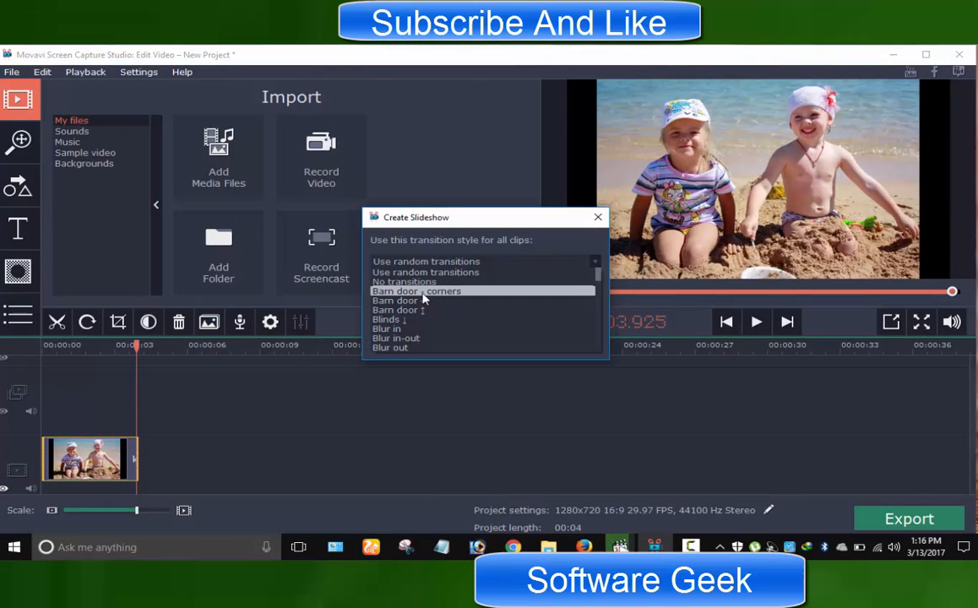
pyautogui.click(597, 217)
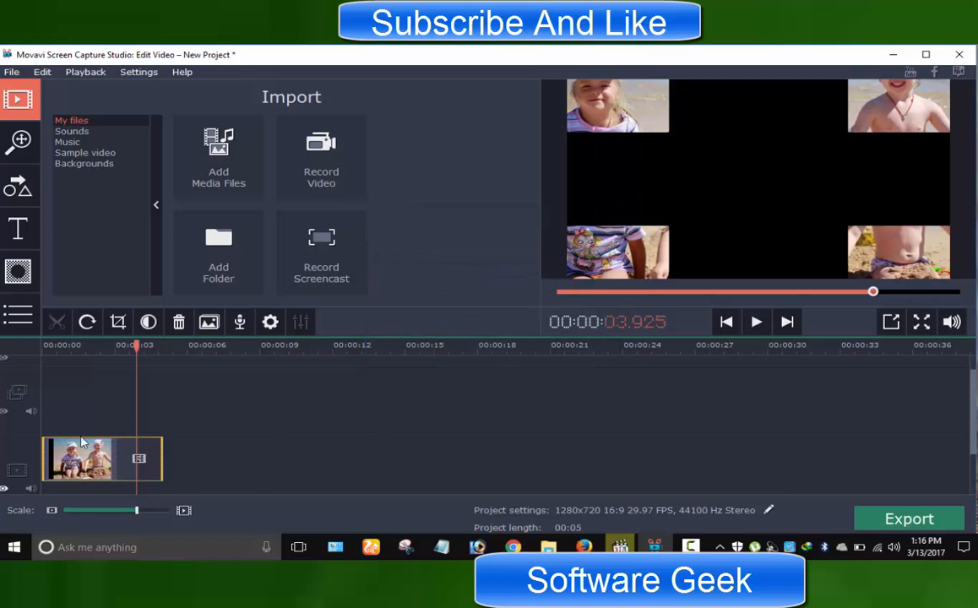
pyautogui.click(756, 322)
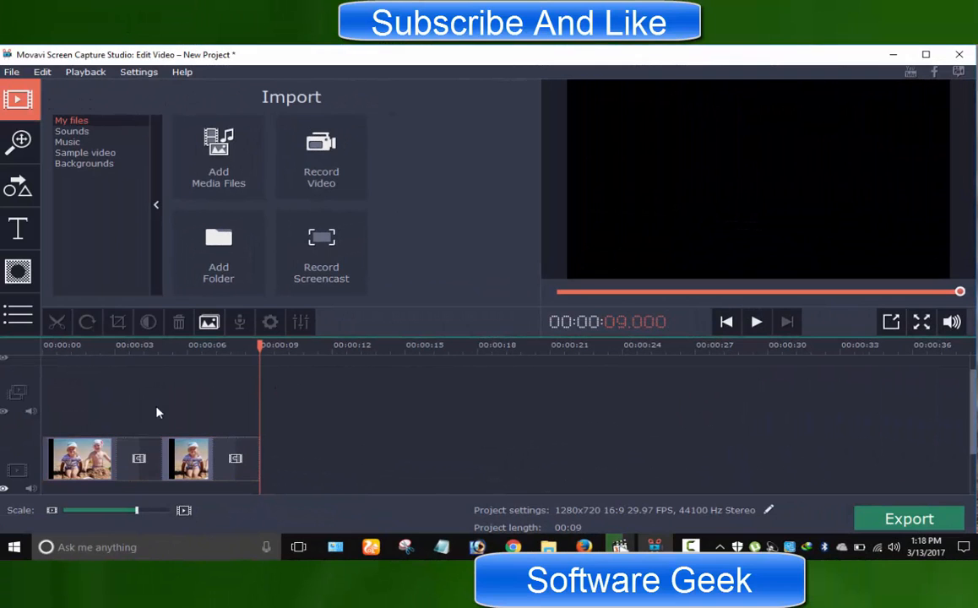
pyautogui.click(238, 322)
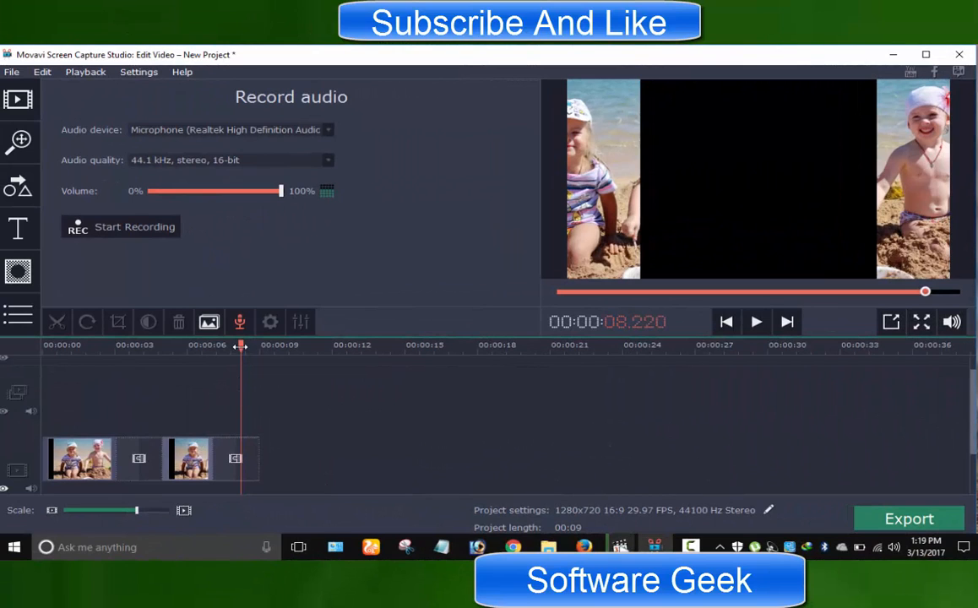
# Move the playhead back to about 6 seconds and show Slow Motion at 100%
pyautogui.moveTo(240, 346); pyautogui.dragTo(185, 346)
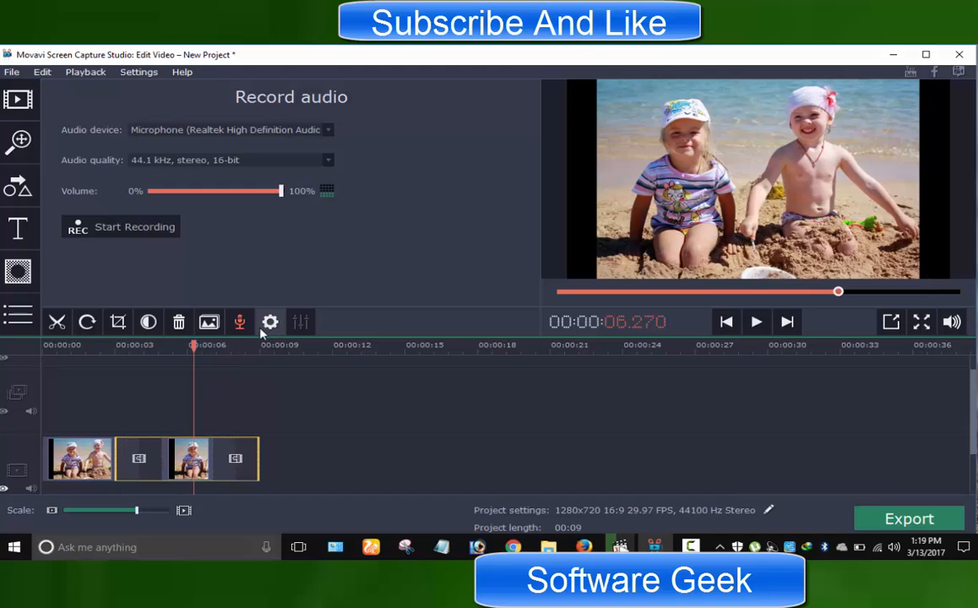
pyautogui.click(269, 321)
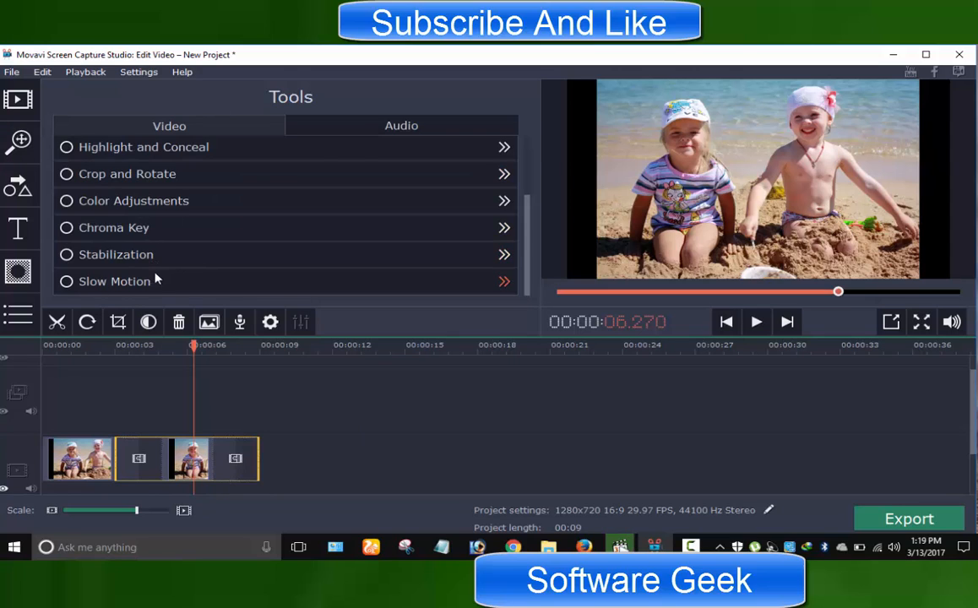
pyautogui.click(271, 322)
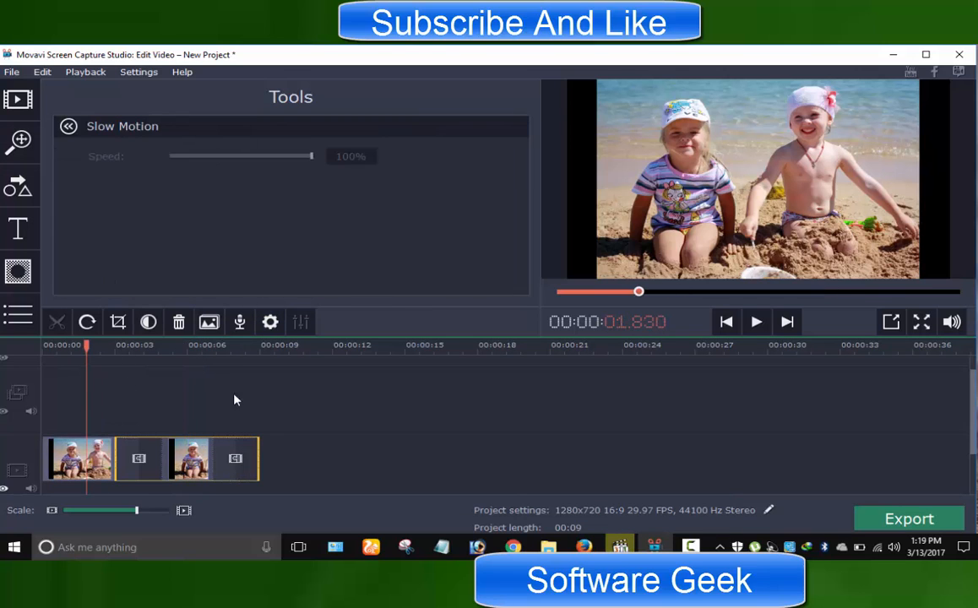
pyautogui.click(208, 321)
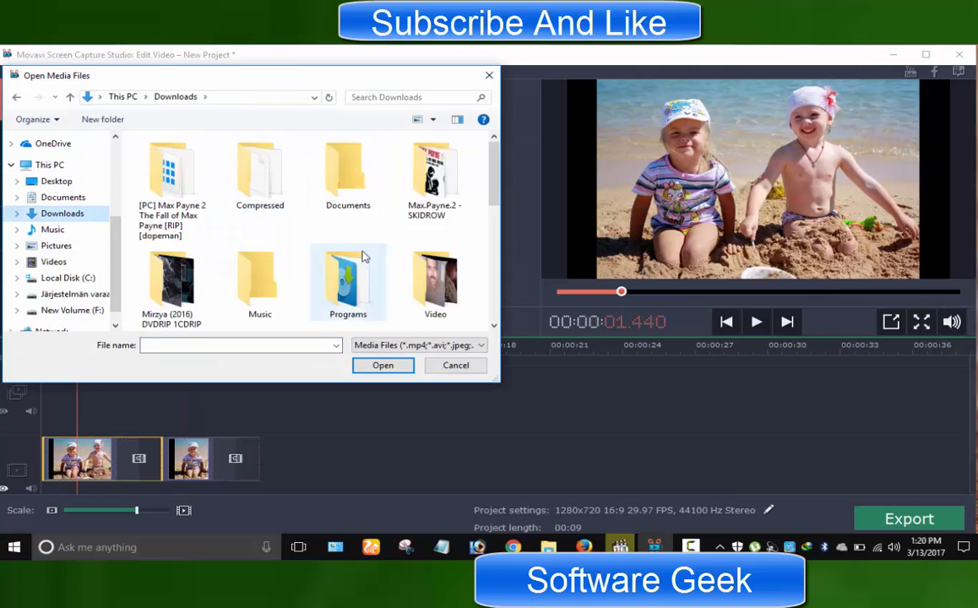
pyautogui.click(381, 364)
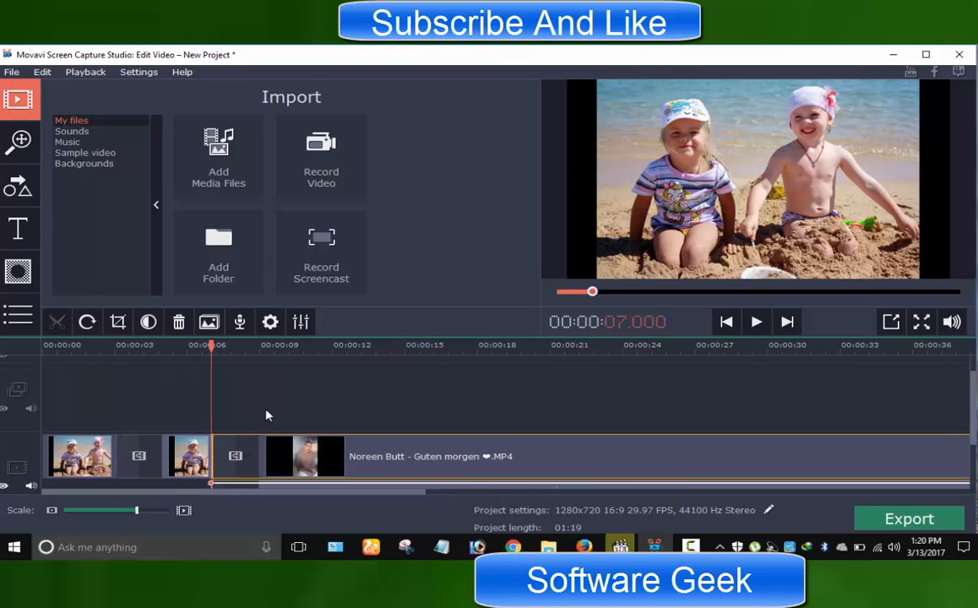
pyautogui.click(755, 321)
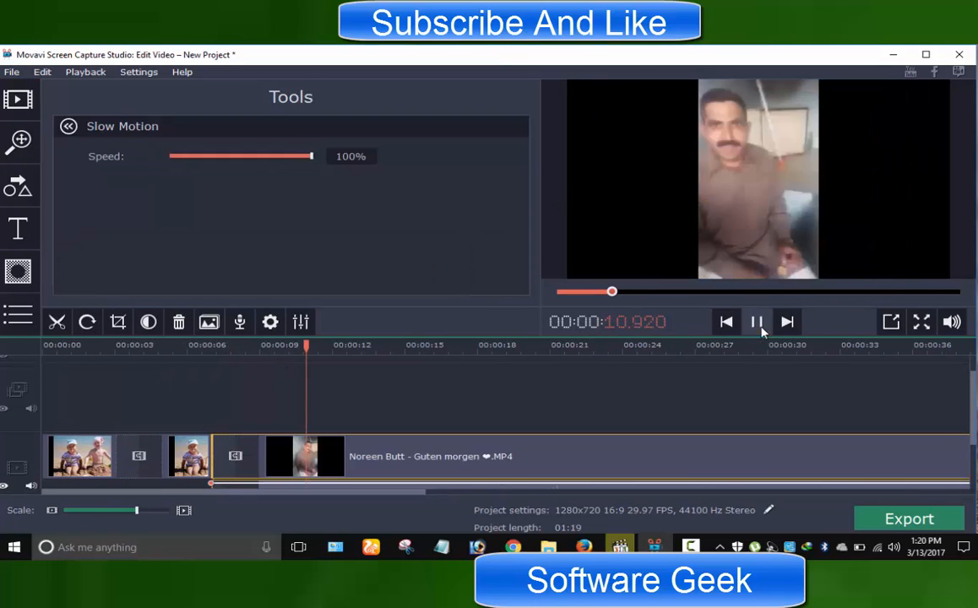
pyautogui.moveTo(310, 156); pyautogui.dragTo(190, 156)
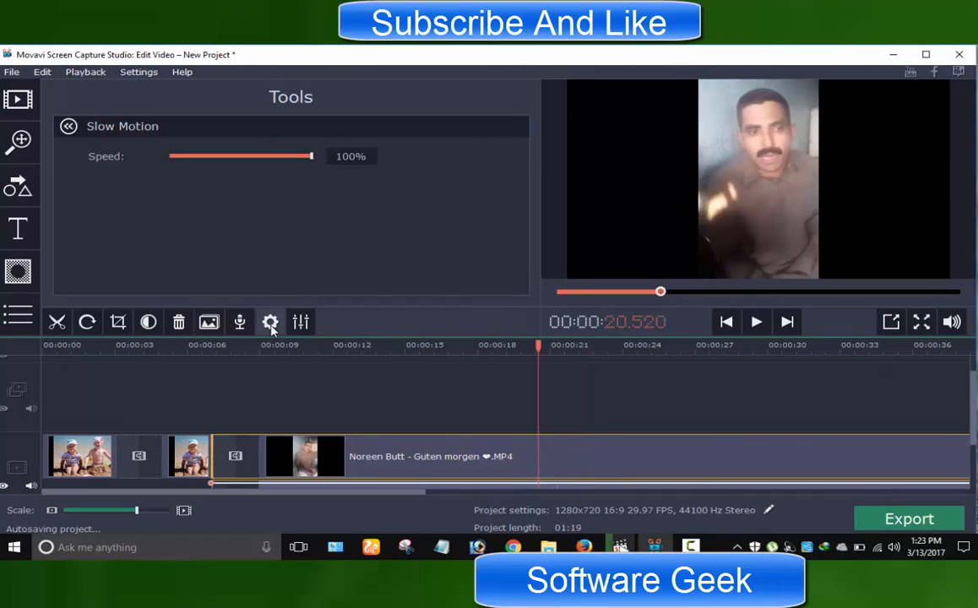
pyautogui.click(269, 322)
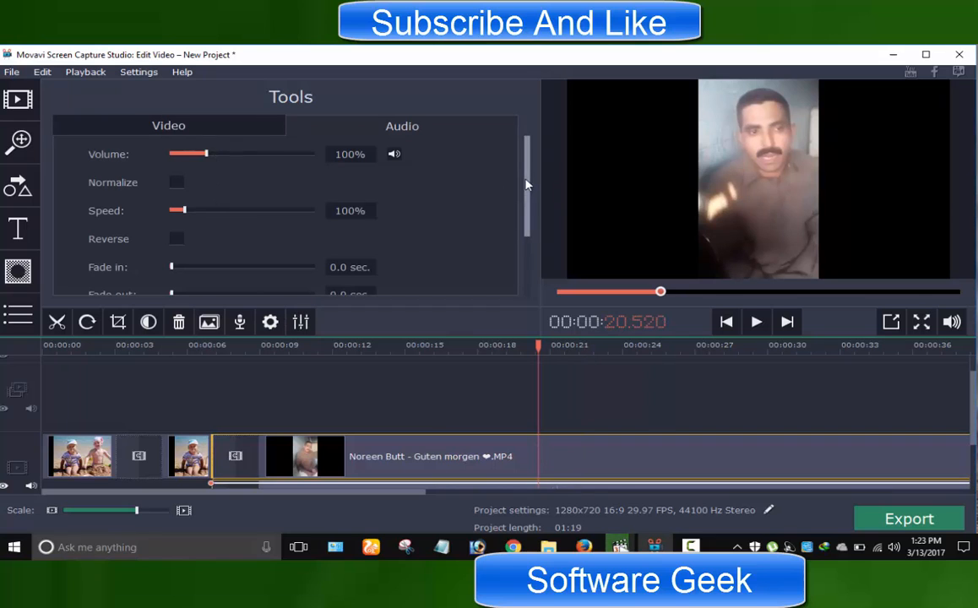
pyautogui.moveTo(178, 209); pyautogui.dragTo(194, 209)
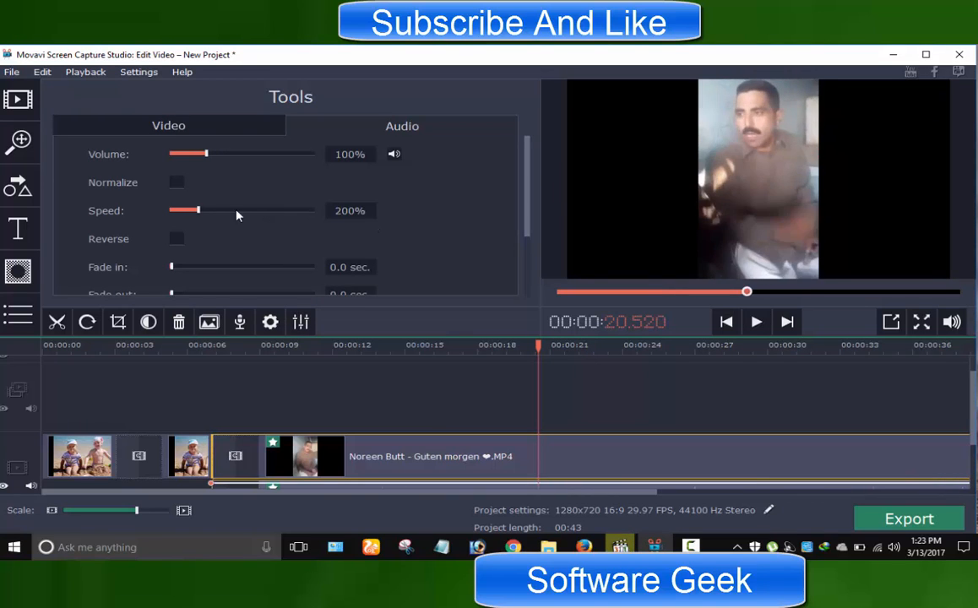
pyautogui.moveTo(190, 210); pyautogui.dragTo(267, 211)
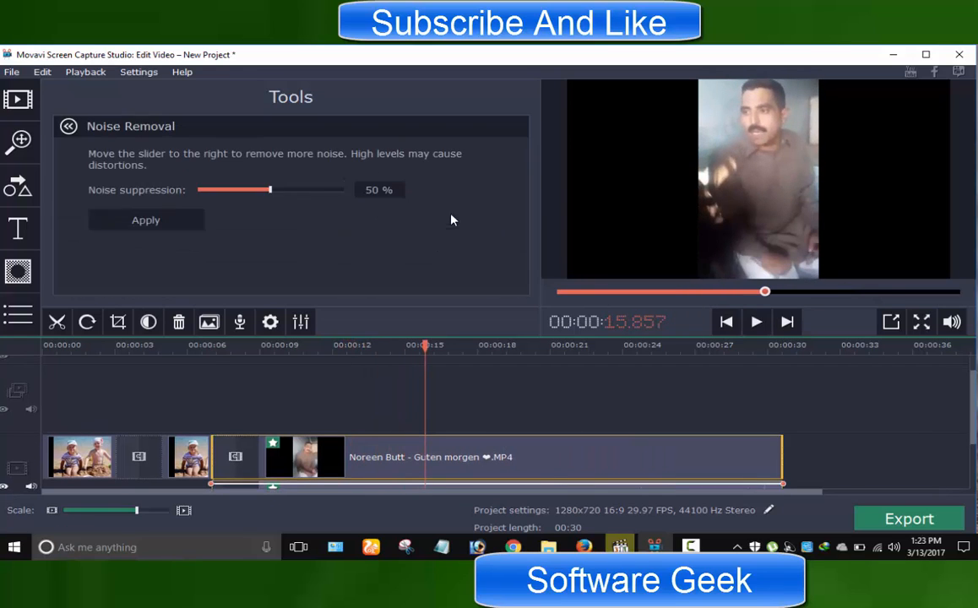
pyautogui.click(301, 322)
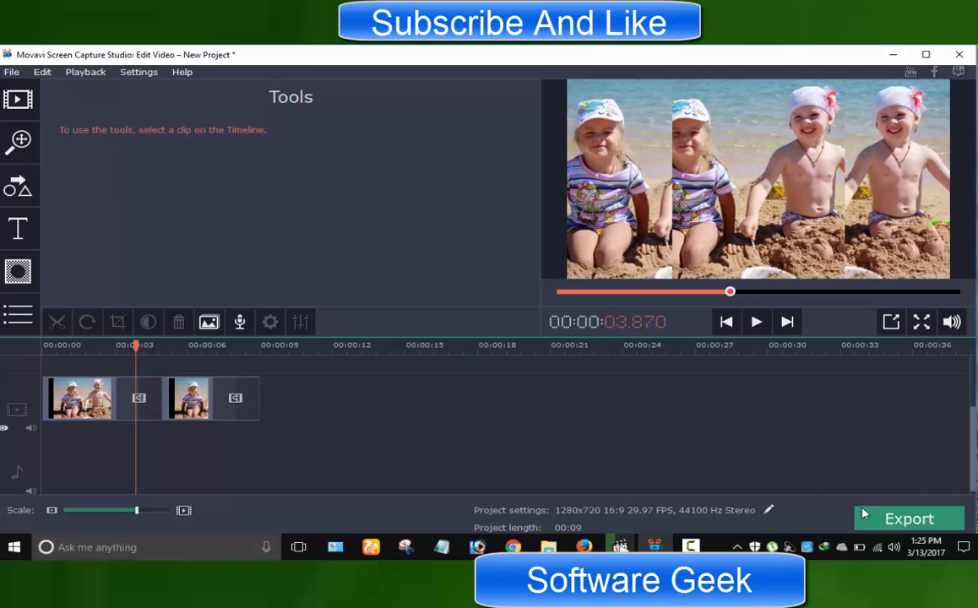
pyautogui.moveTo(837, 509)
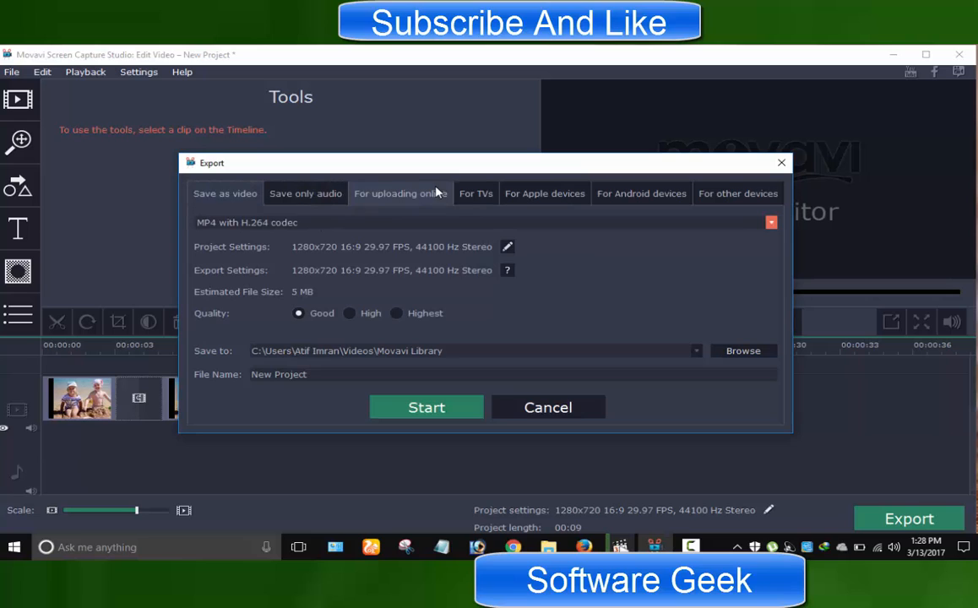
# Browse TV and Apple export presets, return to video presets, and review Project Settings
pyautogui.click(475, 194)
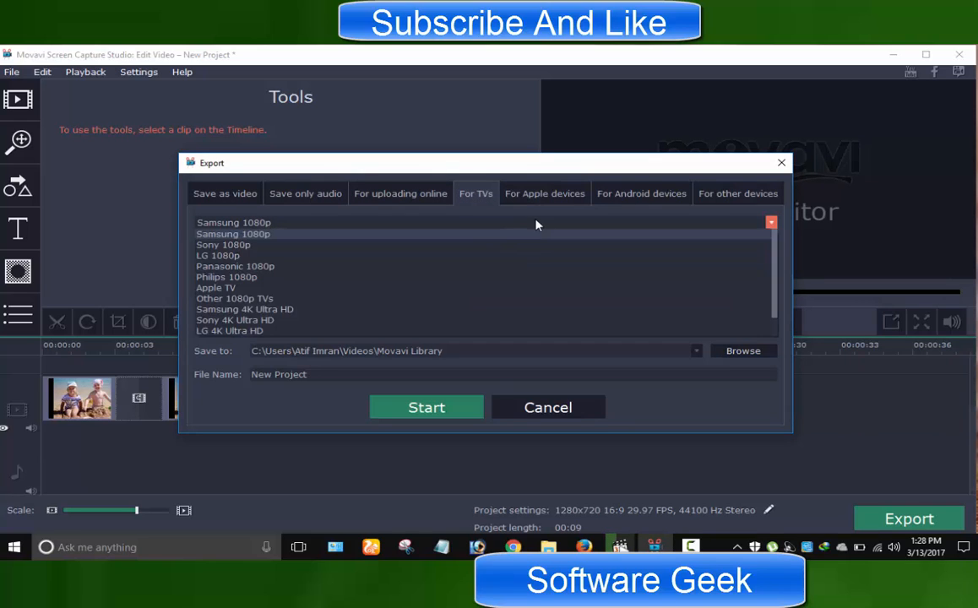
pyautogui.click(545, 193)
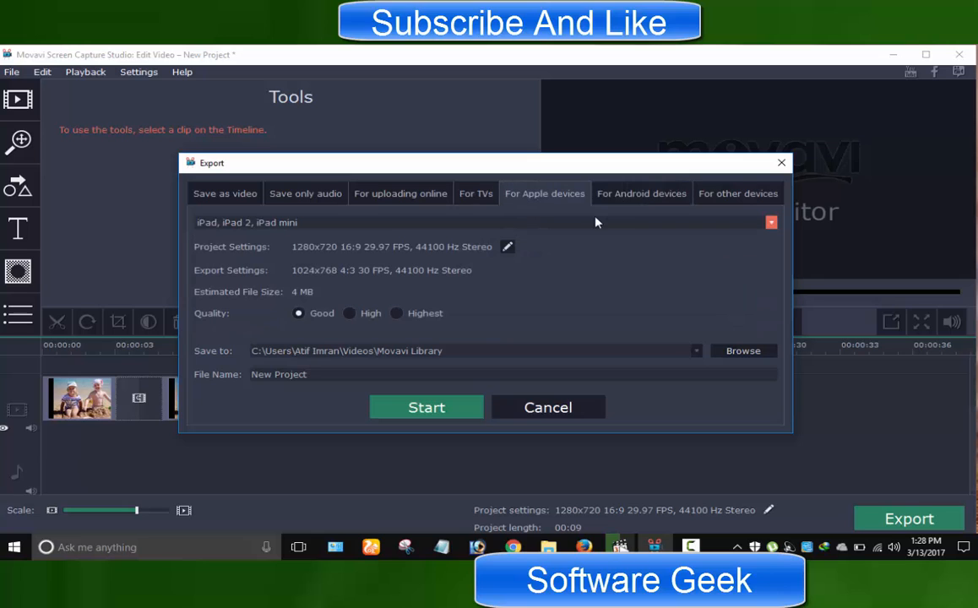
pyautogui.click(641, 193)
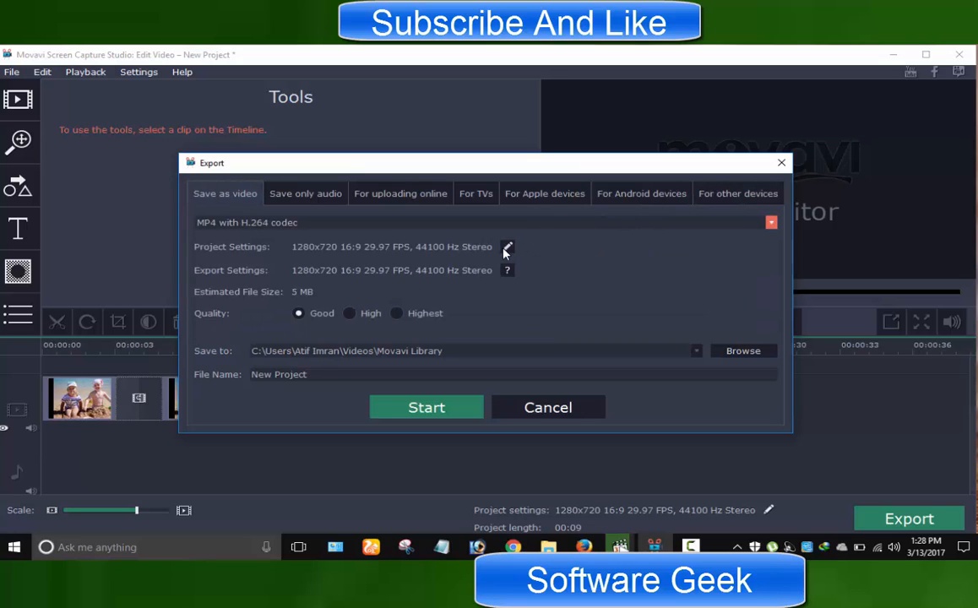
pyautogui.click(507, 247)
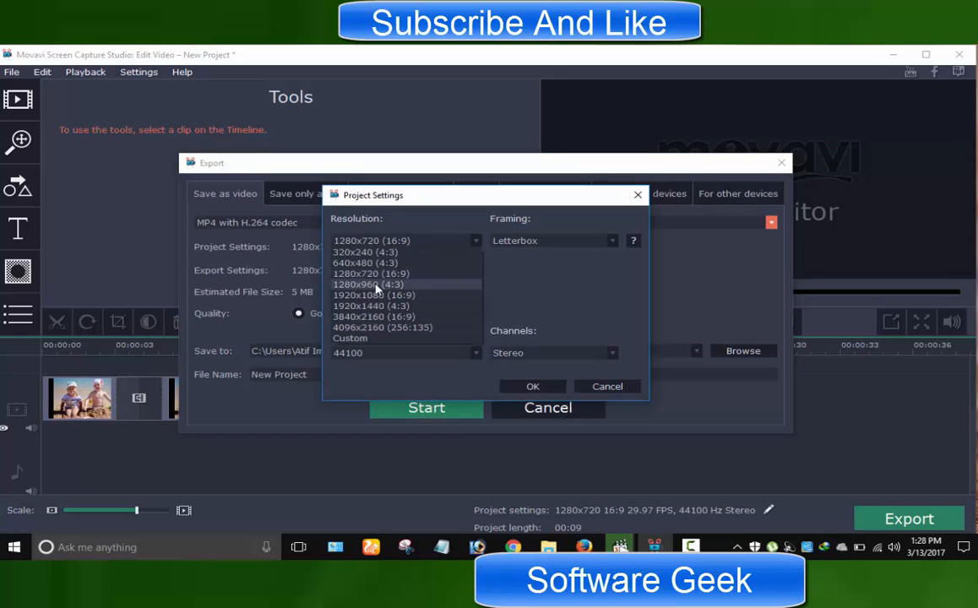
pyautogui.click(607, 385)
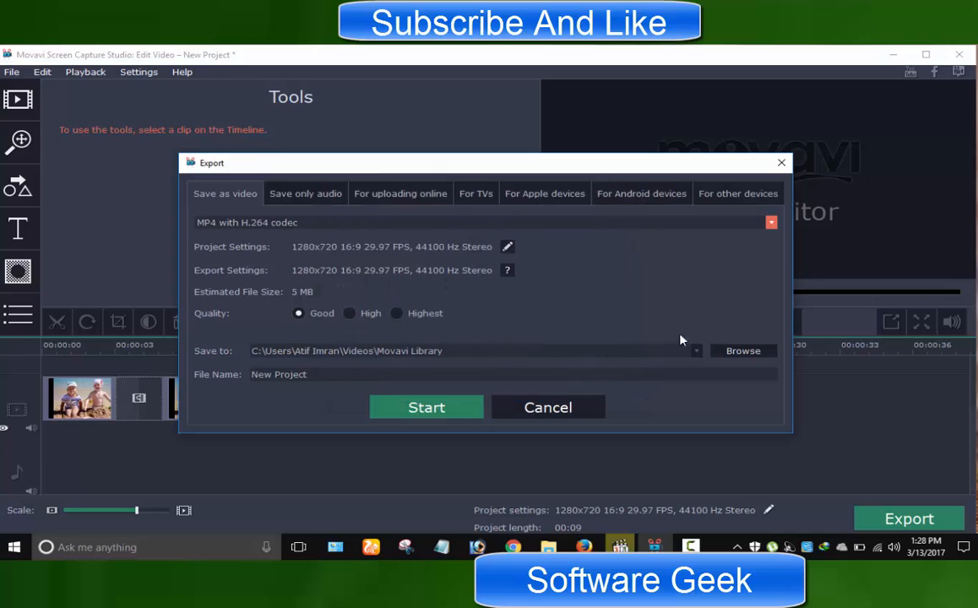
pyautogui.moveTo(416, 439)
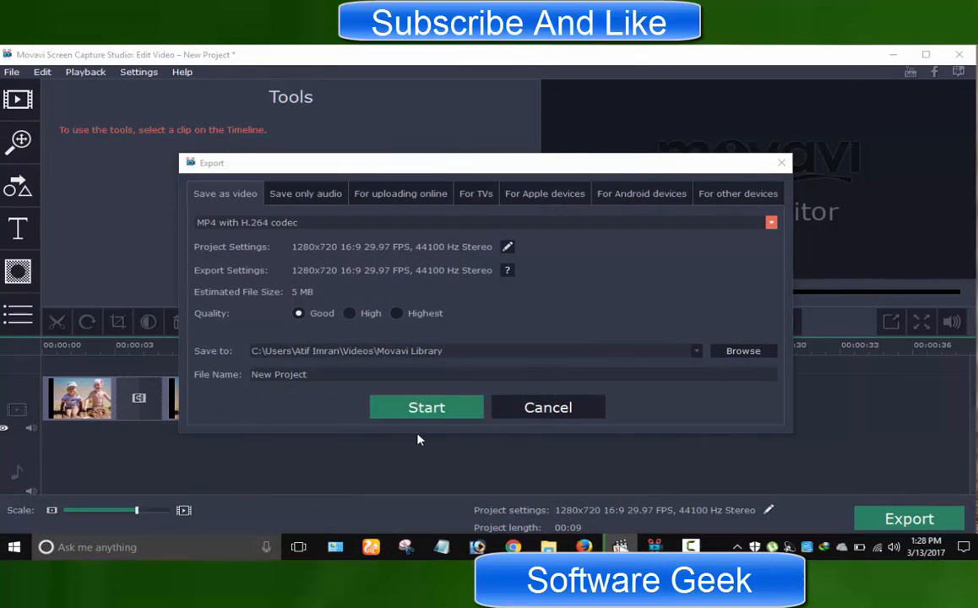
# Export New Project.mp4, overwrite the existing file, and open the output folder
pyautogui.click(426, 407)
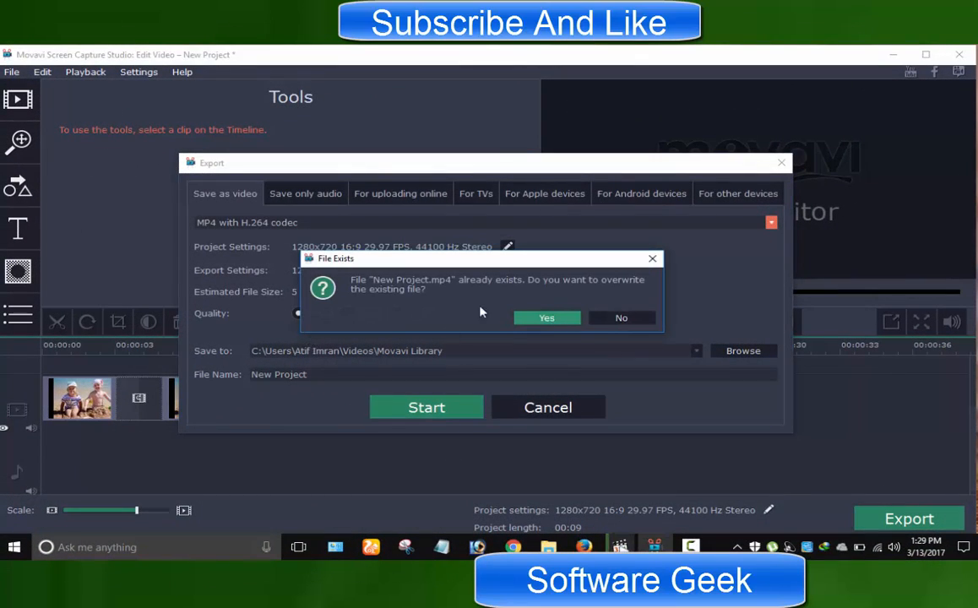
pyautogui.click(546, 317)
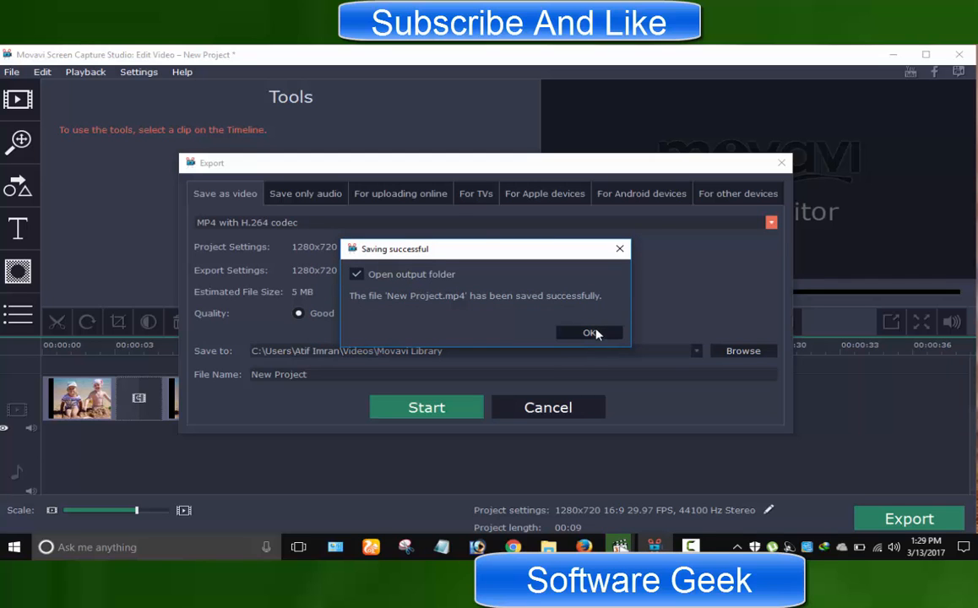
pyautogui.click(589, 332)
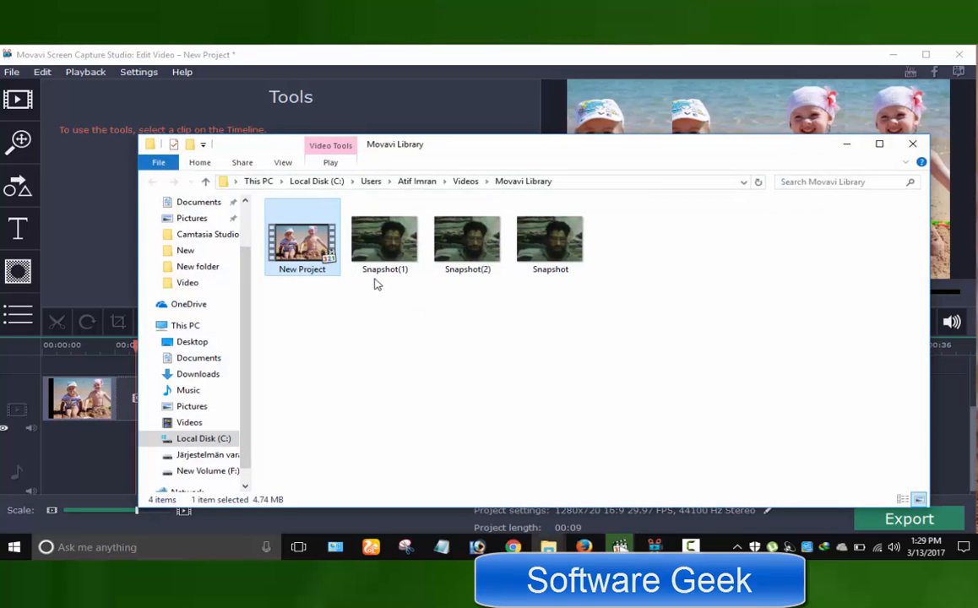